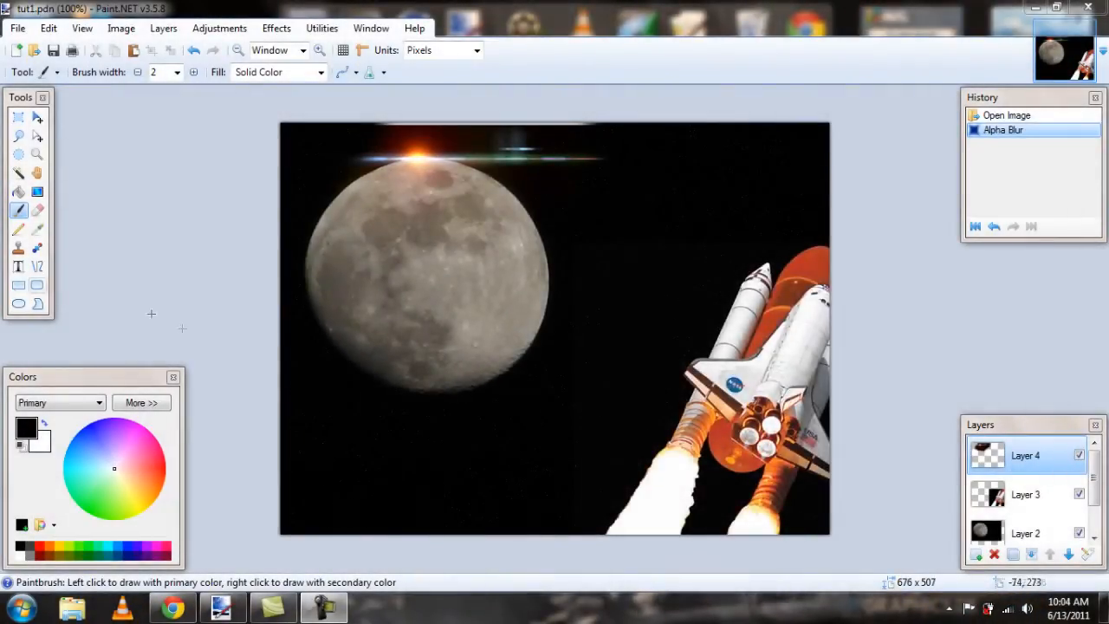
{"action": "mouse_move", "coordinate": [288, 308]}
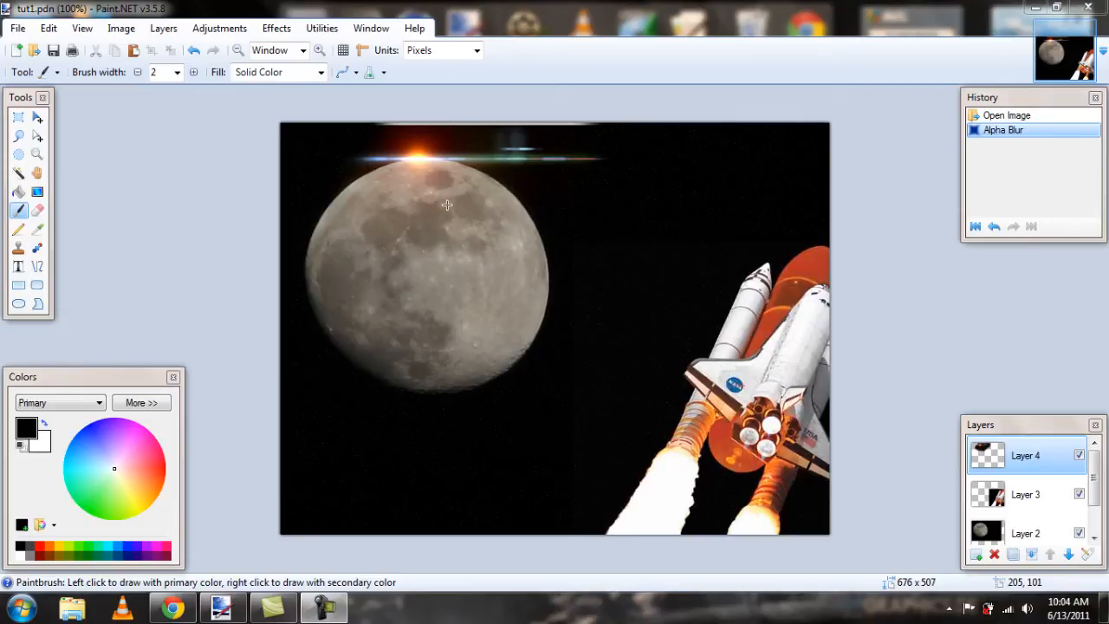
{"action": "mouse_move", "coordinate": [776, 388]}
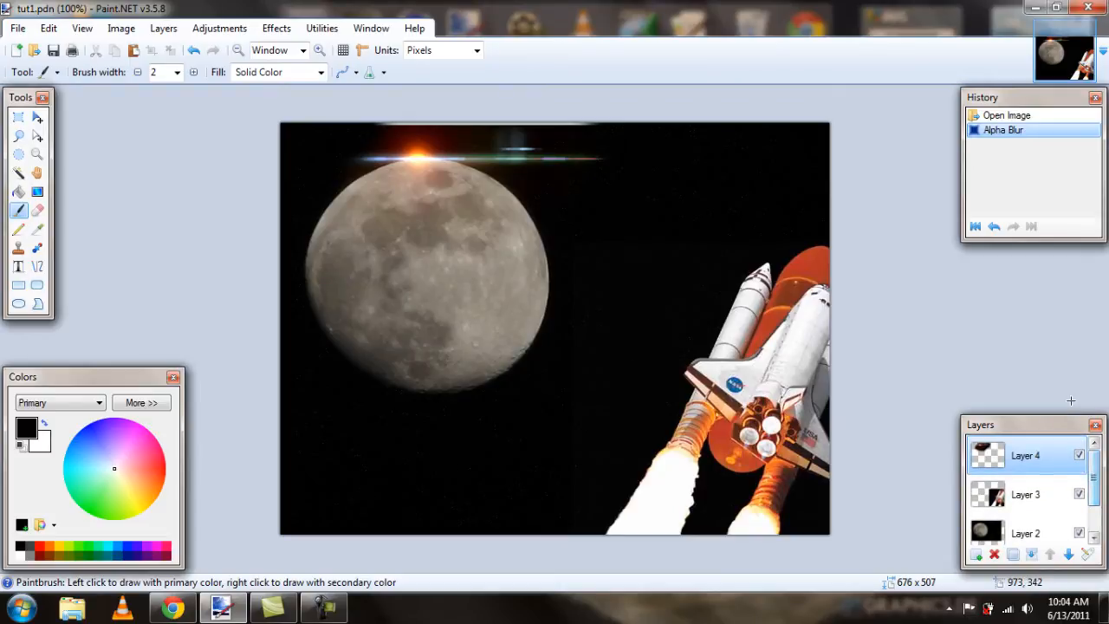
{"action": "mouse_move", "coordinate": [435, 278]}
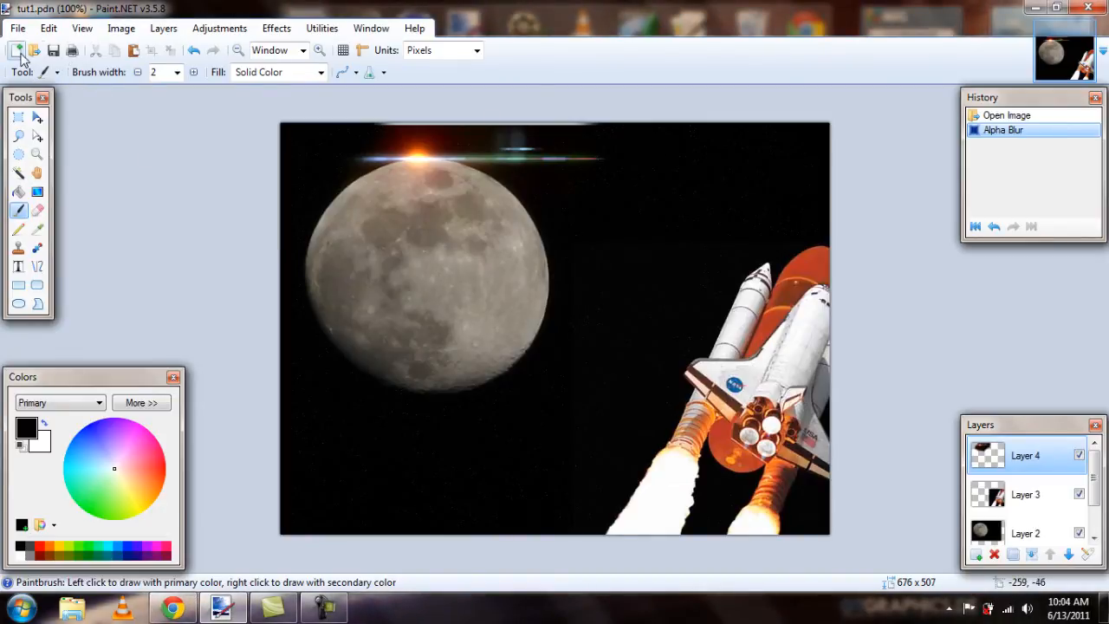
Step: Create a new 800 × 600 image and fill it with black
{"action": "left_click", "coordinate": [14, 50]}
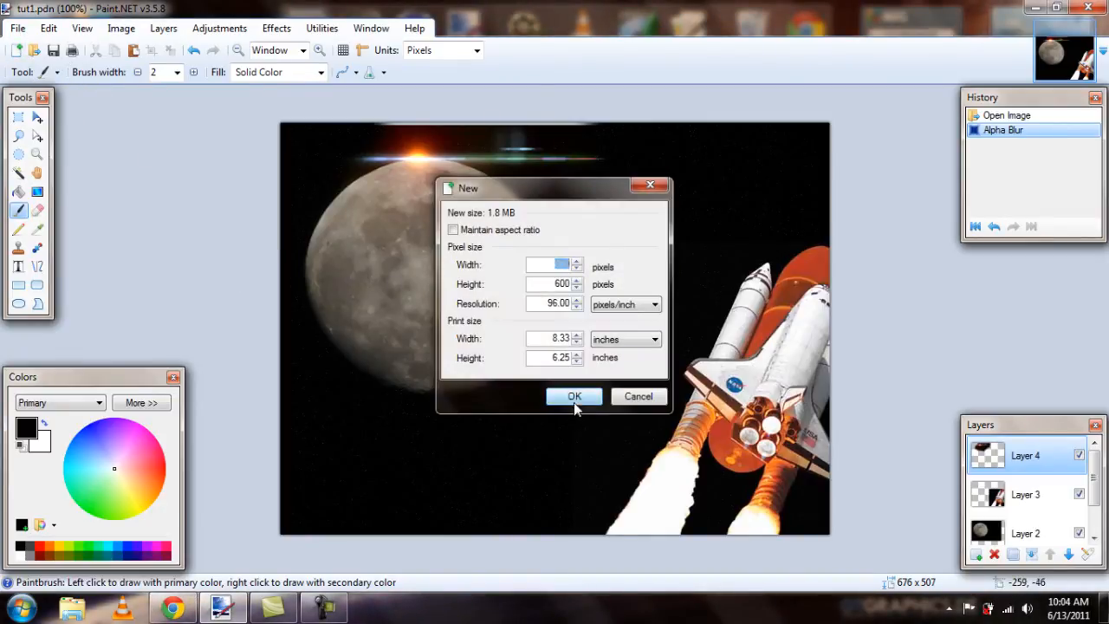
{"action": "left_click", "coordinate": [574, 395]}
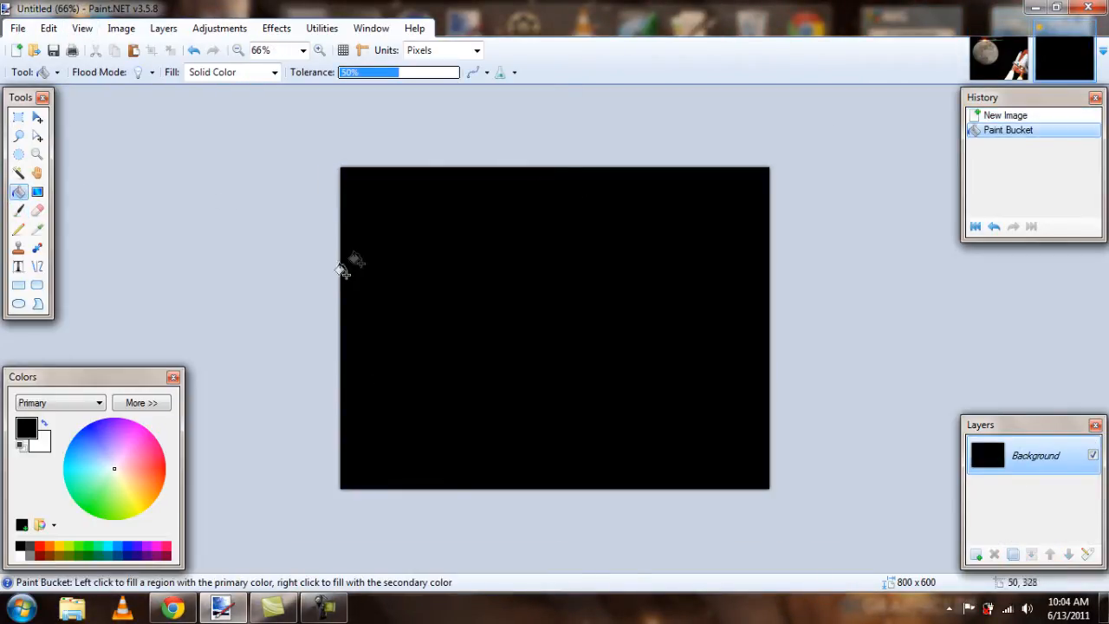
Step: Add Noise with intensity 52, colour saturation 0 and coverage about 11 to create the starfield
{"action": "left_click", "coordinate": [276, 27]}
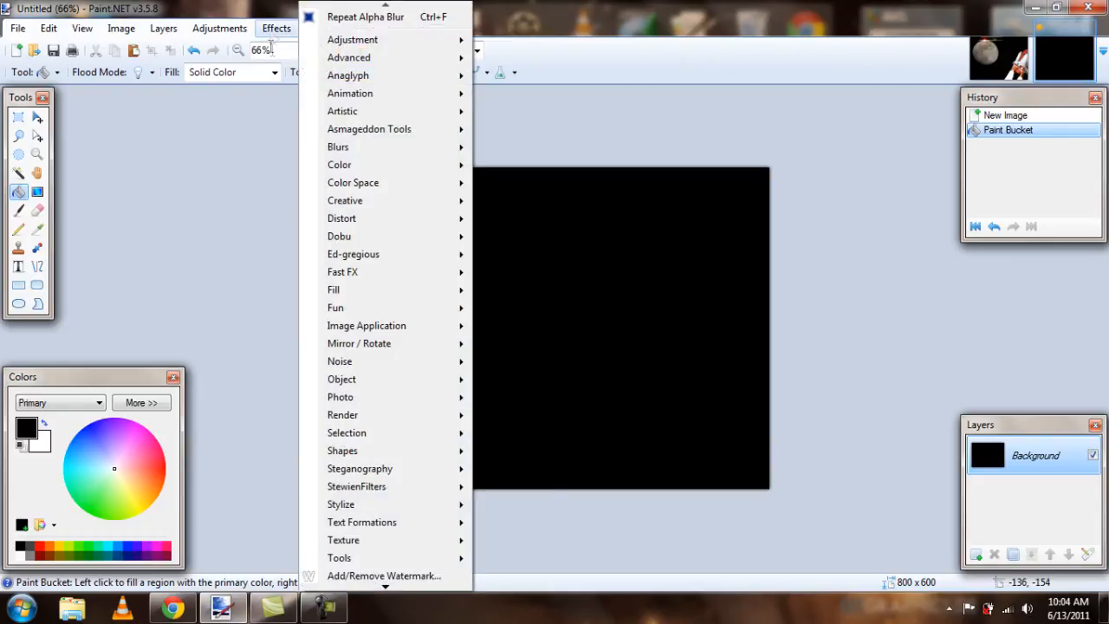
{"action": "mouse_move", "coordinate": [371, 201]}
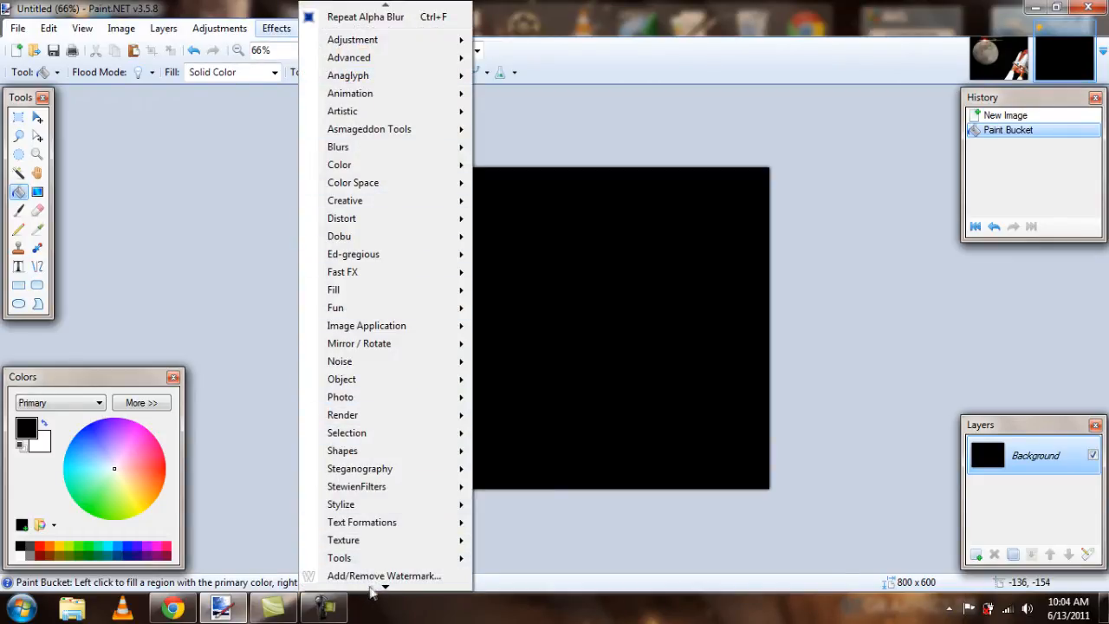
{"action": "mouse_move", "coordinate": [367, 379]}
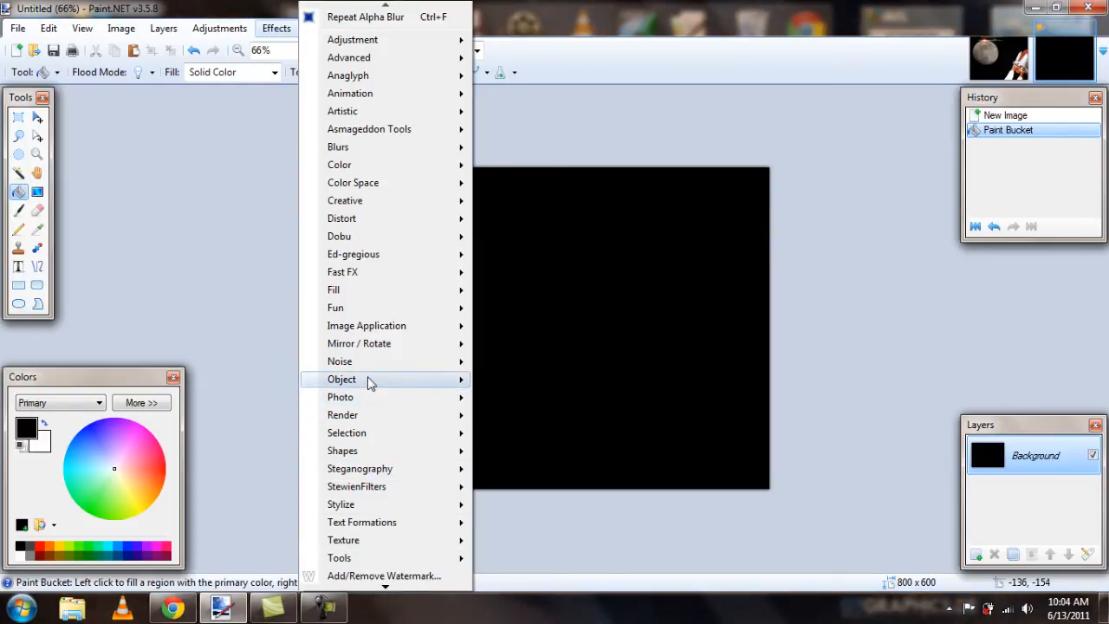
{"action": "left_click", "coordinate": [340, 362]}
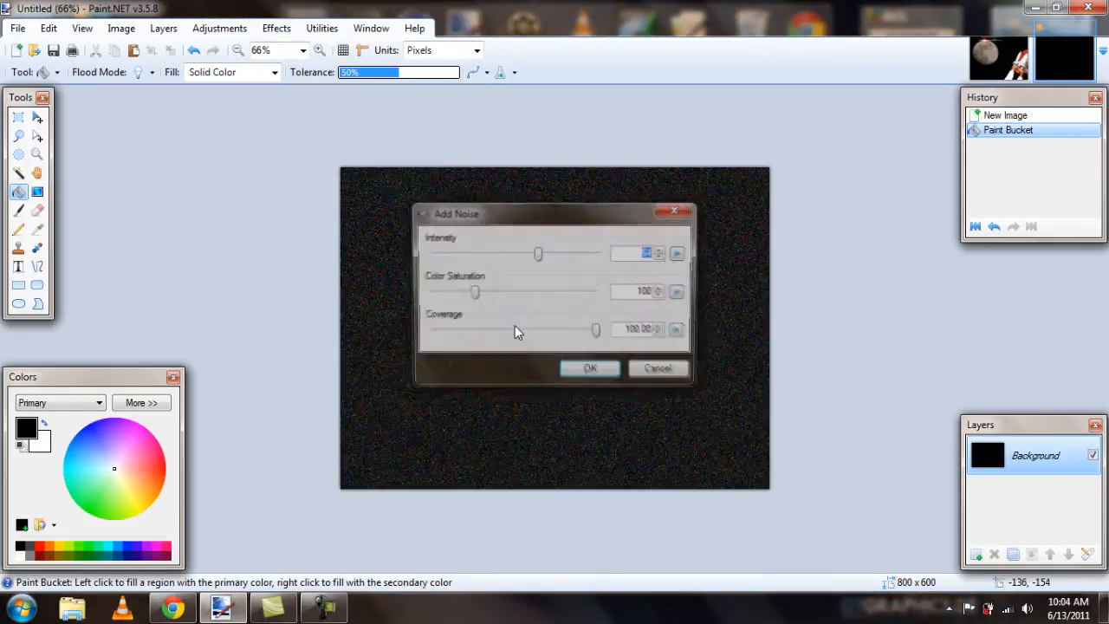
{"action": "left_click_drag", "start_coordinate": [537, 253], "coordinate": [518, 253]}
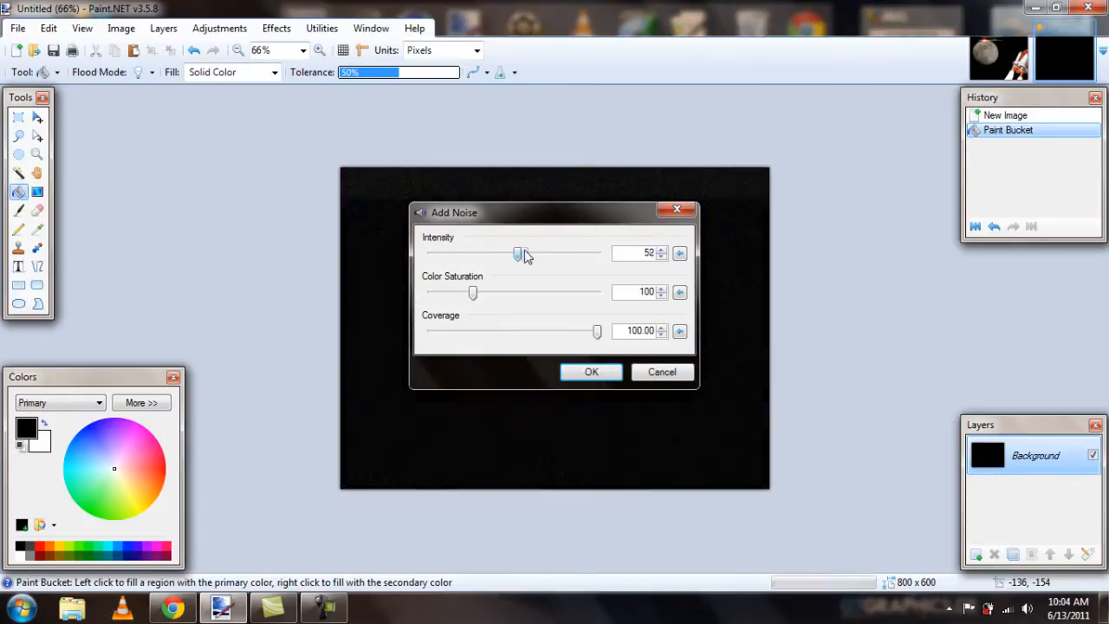
{"action": "left_click_drag", "start_coordinate": [473, 293], "coordinate": [447, 293]}
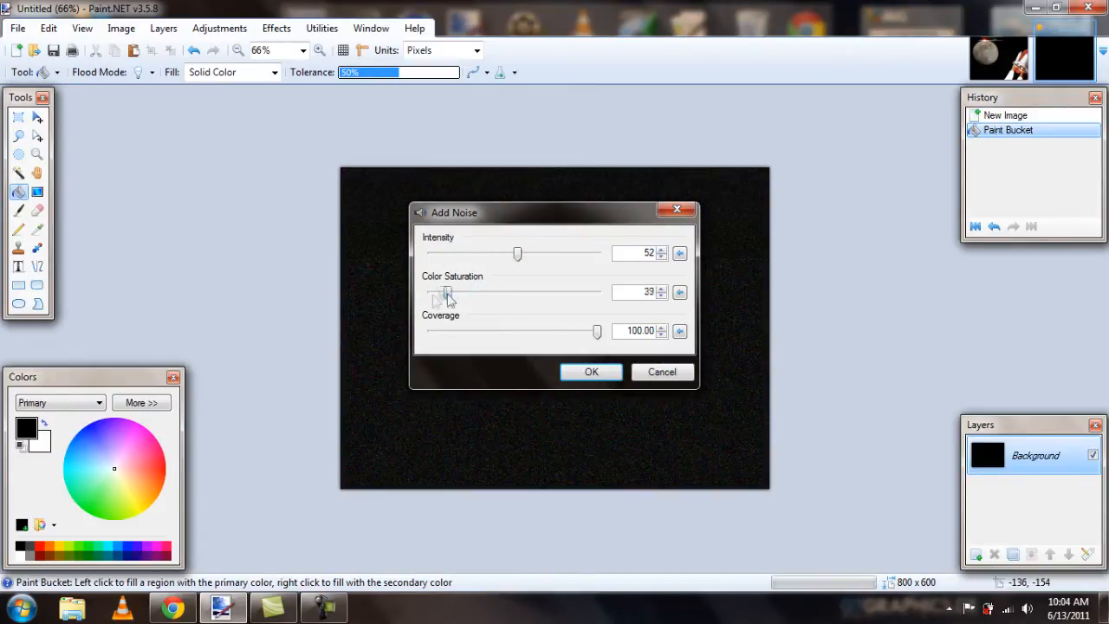
{"action": "left_click_drag", "start_coordinate": [447, 293], "coordinate": [431, 292]}
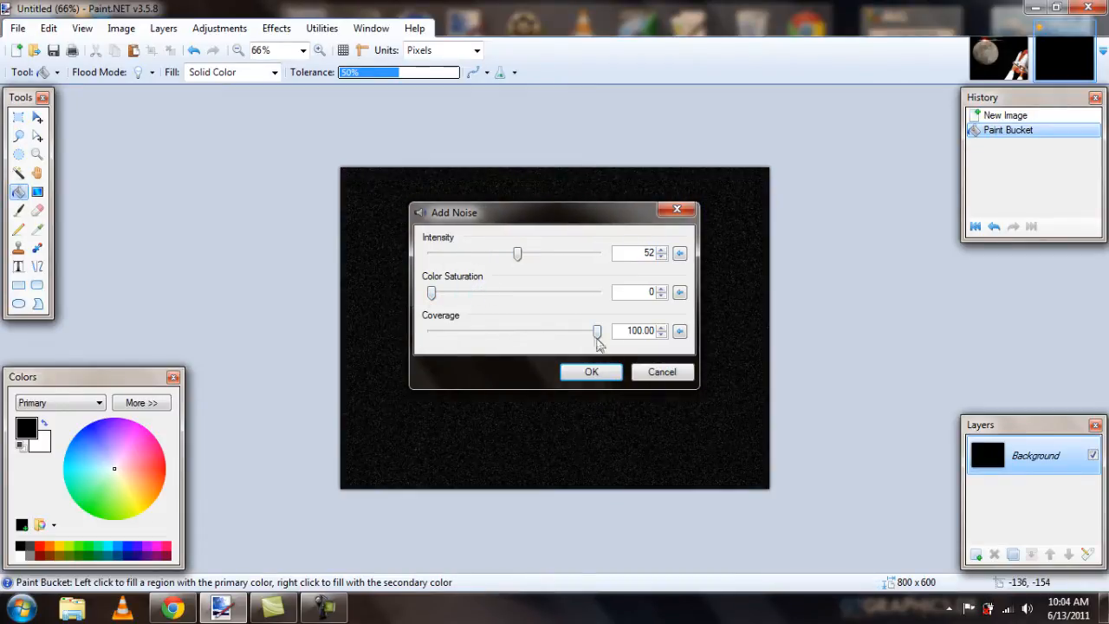
{"action": "left_click_drag", "start_coordinate": [596, 333], "coordinate": [496, 332]}
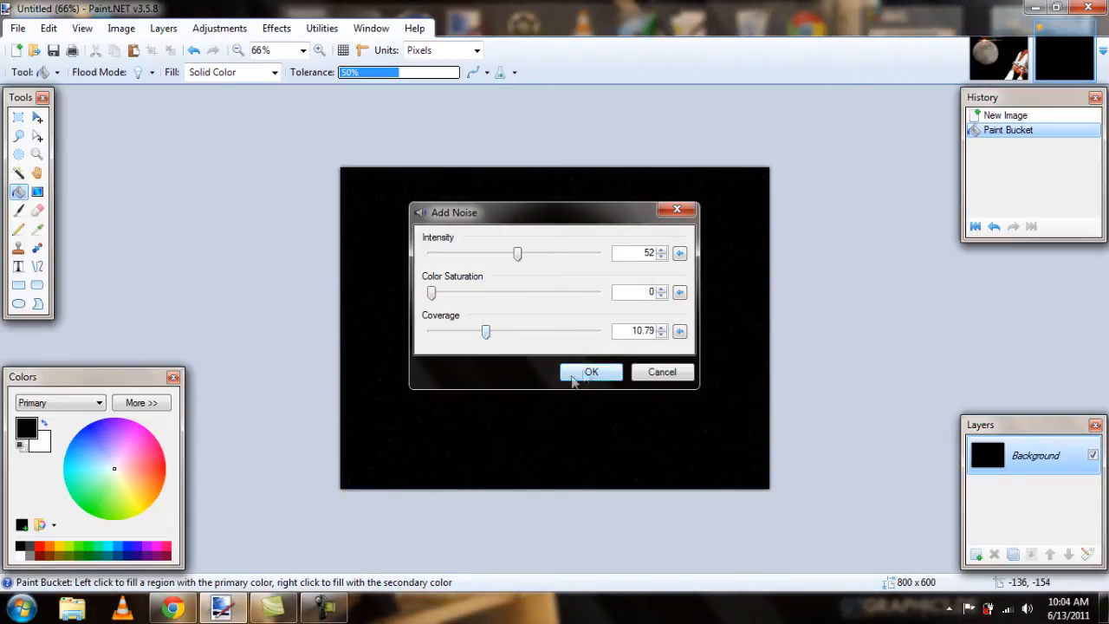
{"action": "left_click", "coordinate": [591, 371]}
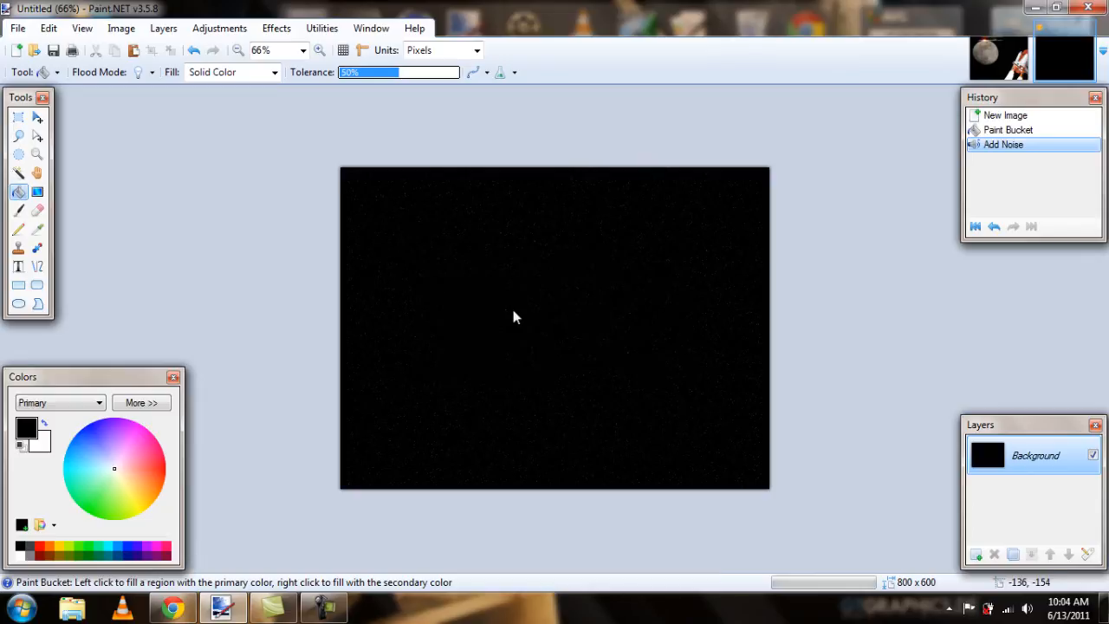
{"action": "mouse_move", "coordinate": [572, 240]}
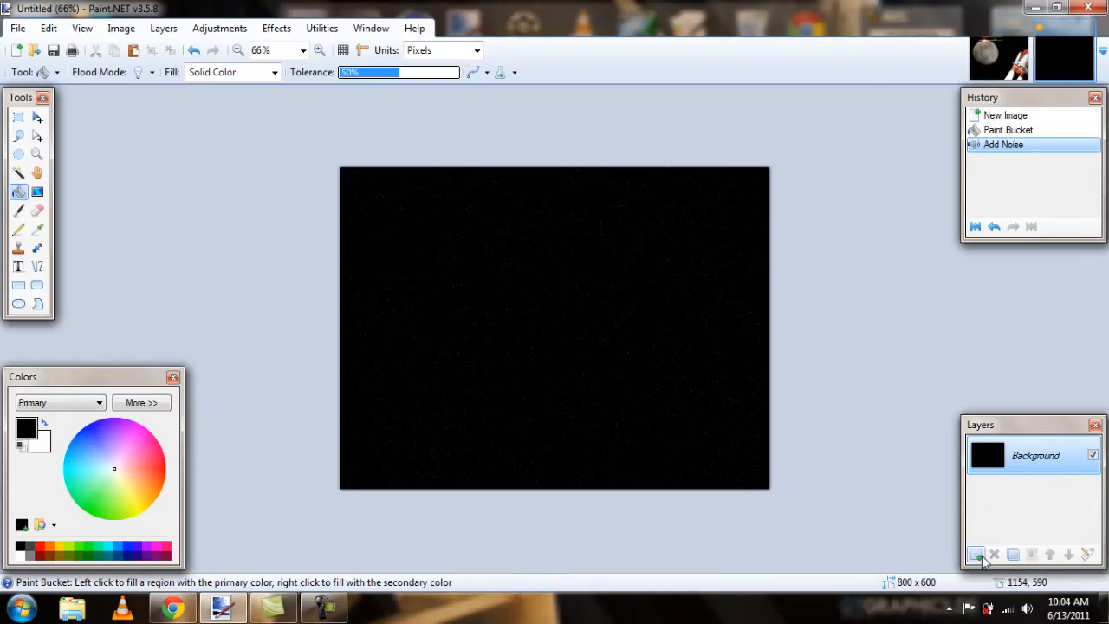
Step: Add a blank layer, then open the dark-side-of-the-moon, large and shuttle pictures together
{"action": "left_click", "coordinate": [977, 555]}
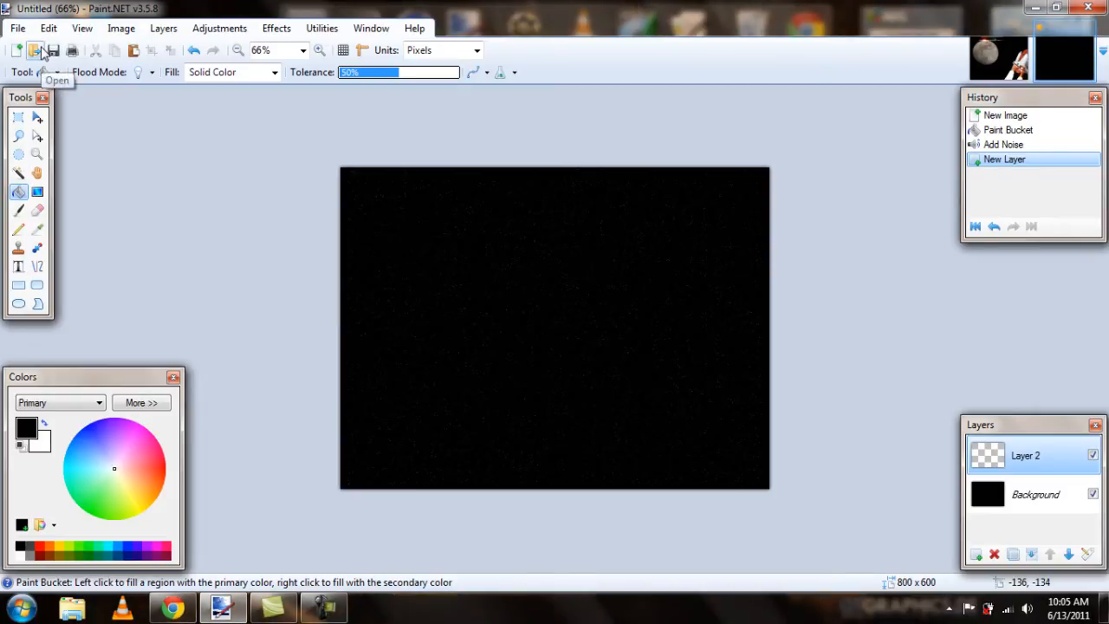
{"action": "left_click", "coordinate": [34, 48]}
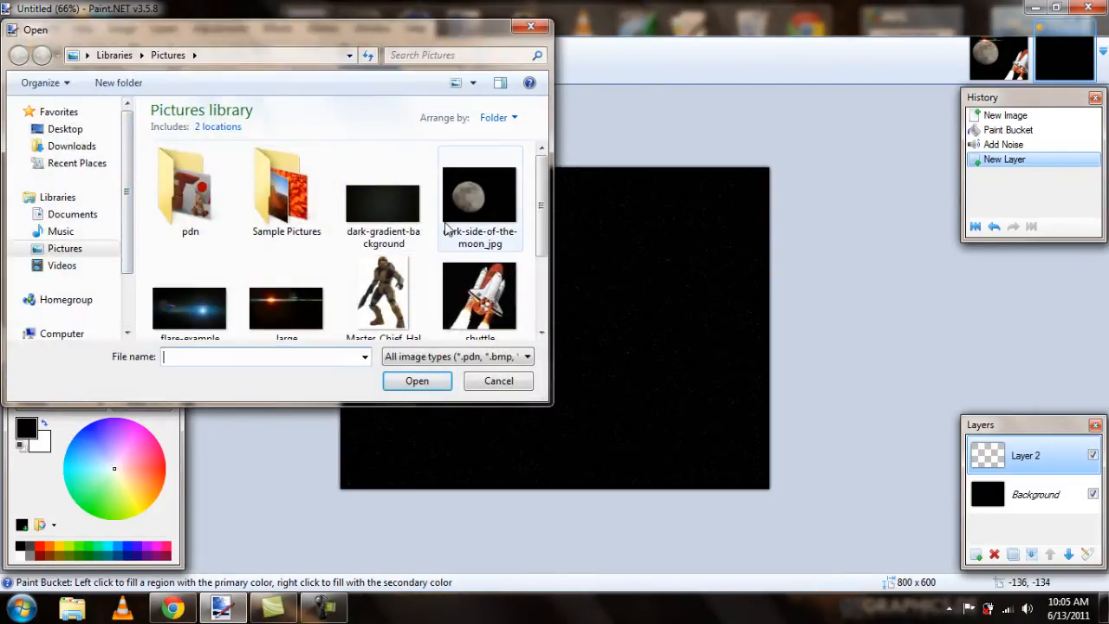
{"action": "left_click", "coordinate": [479, 194]}
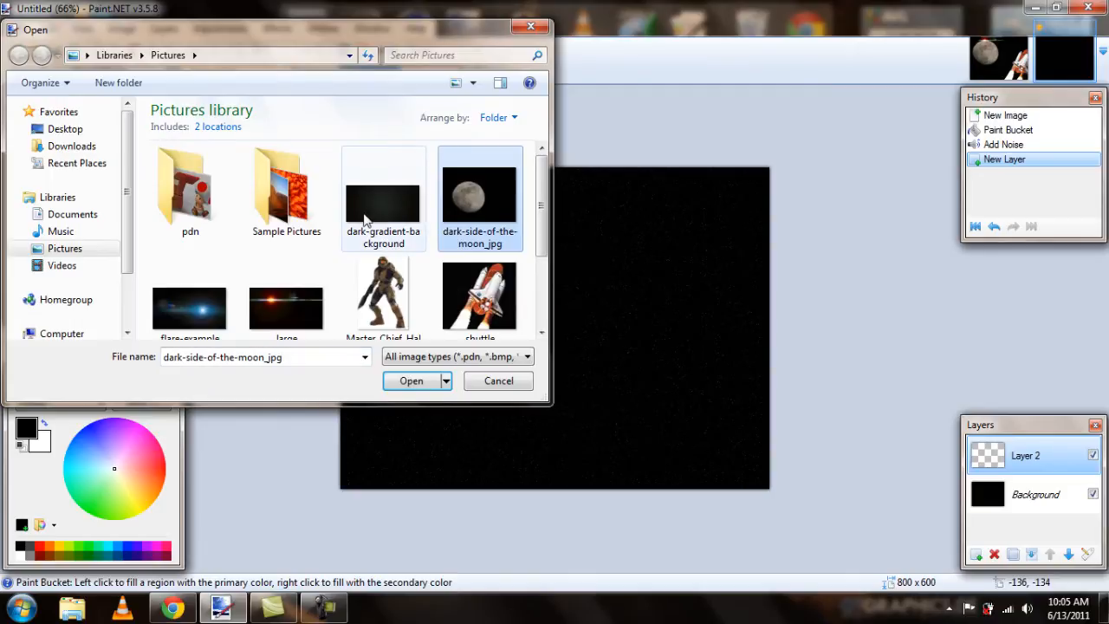
{"action": "mouse_move", "coordinate": [286, 305]}
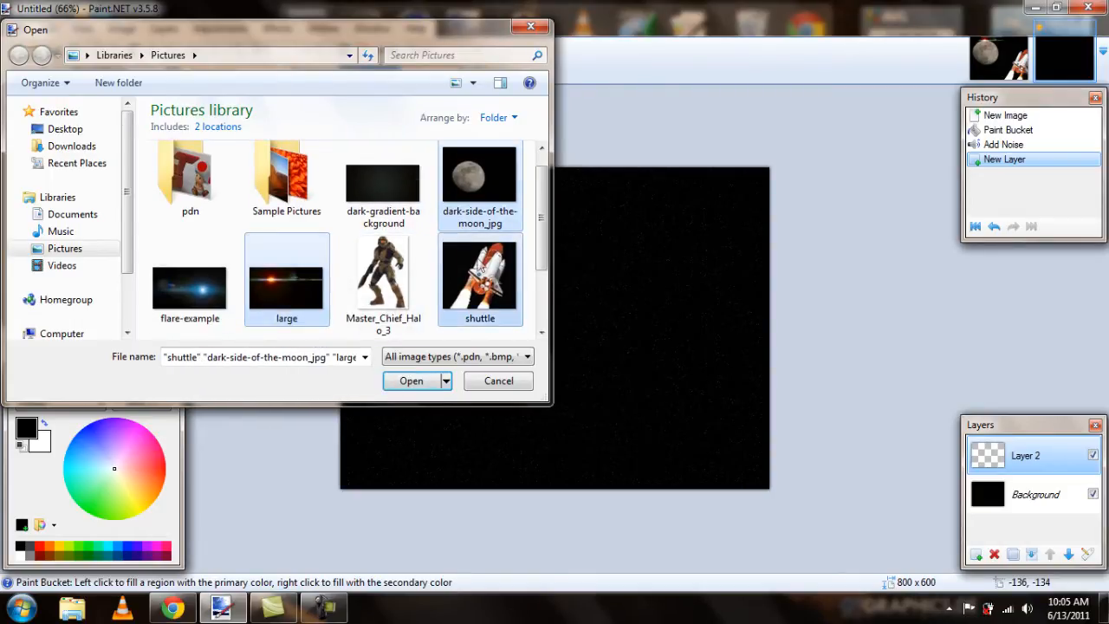
{"action": "left_click", "coordinate": [411, 381]}
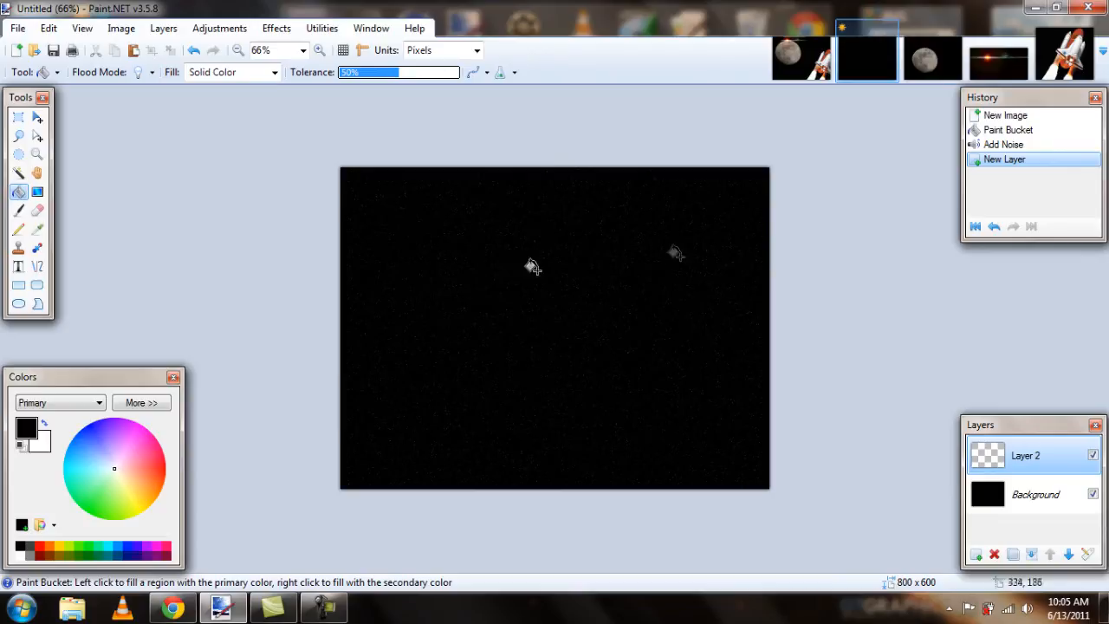
{"action": "mouse_move", "coordinate": [922, 58]}
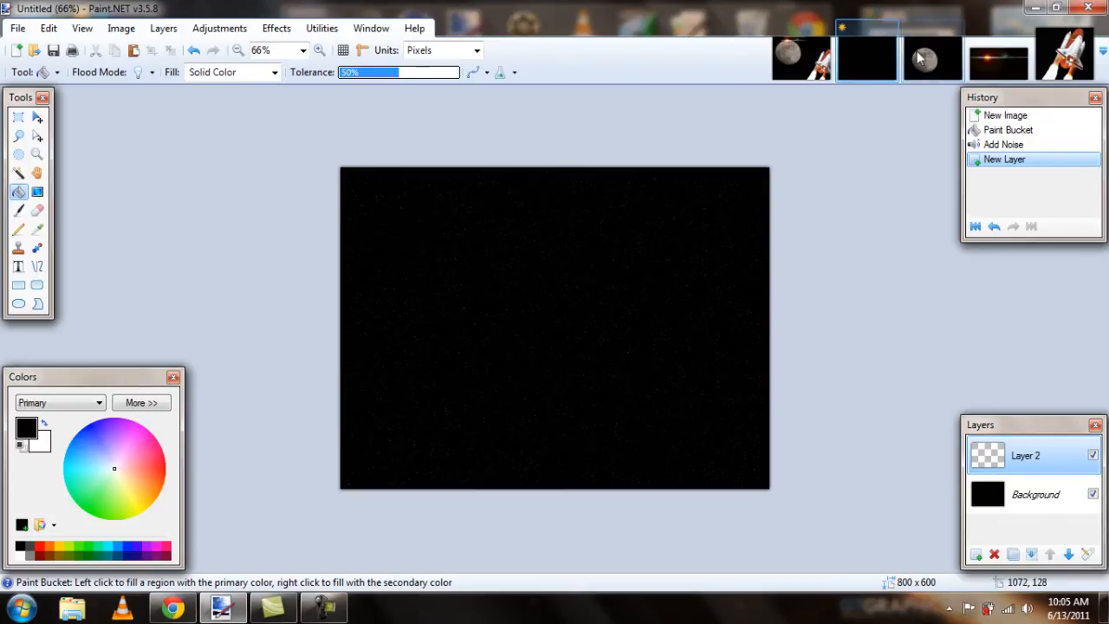
Step: Copy the whole moon picture and paste it onto Layer 2 of the starfield image
{"action": "left_click", "coordinate": [933, 55]}
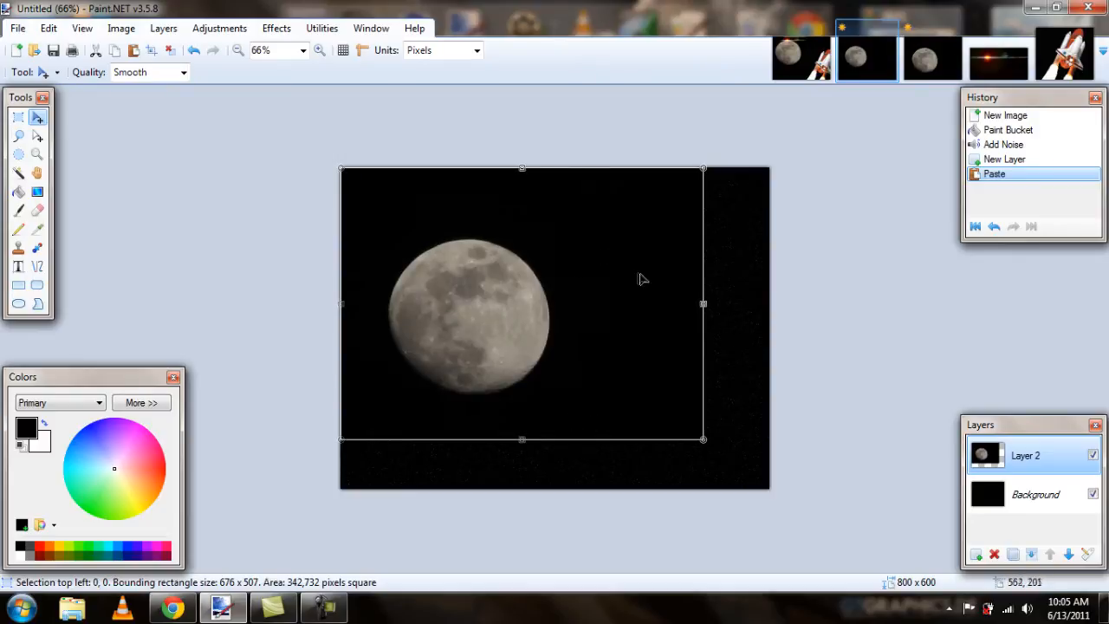
{"action": "mouse_move", "coordinate": [452, 314]}
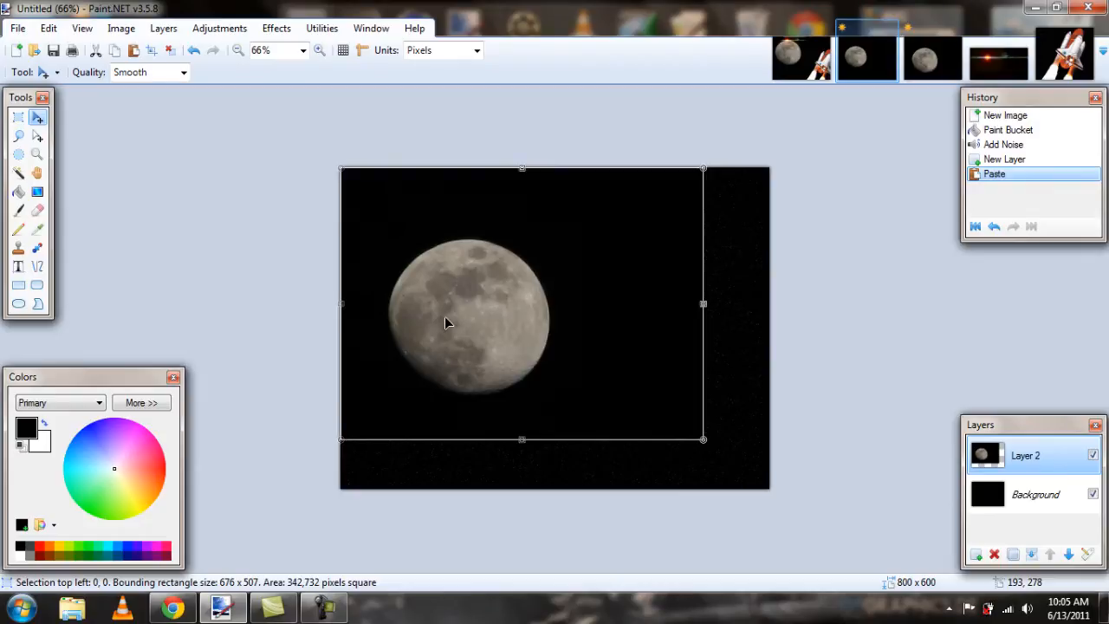
{"action": "mouse_move", "coordinate": [433, 313]}
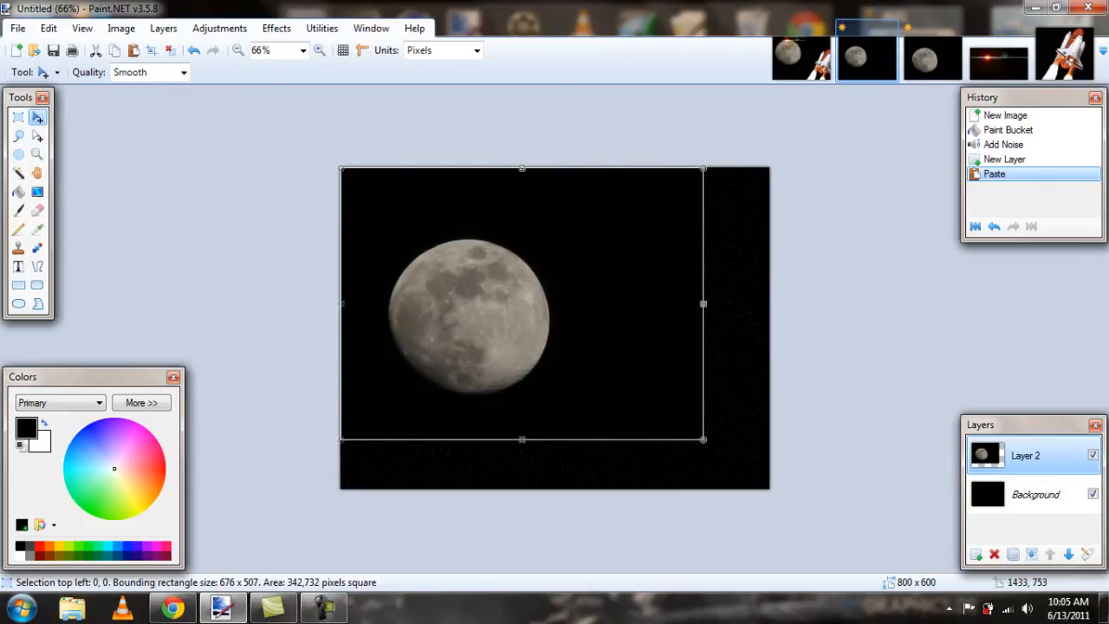
Step: Set the moon layer's blend mode to Lighten after trying Additive, and confirm
{"action": "double_click", "coordinate": [1025, 454]}
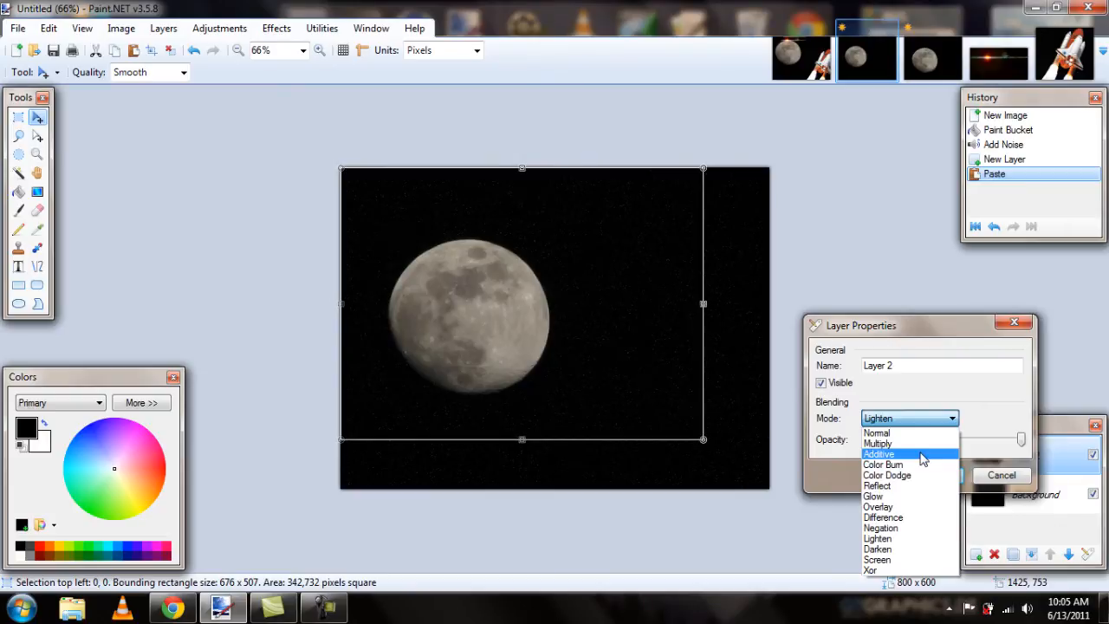
{"action": "mouse_move", "coordinate": [910, 433]}
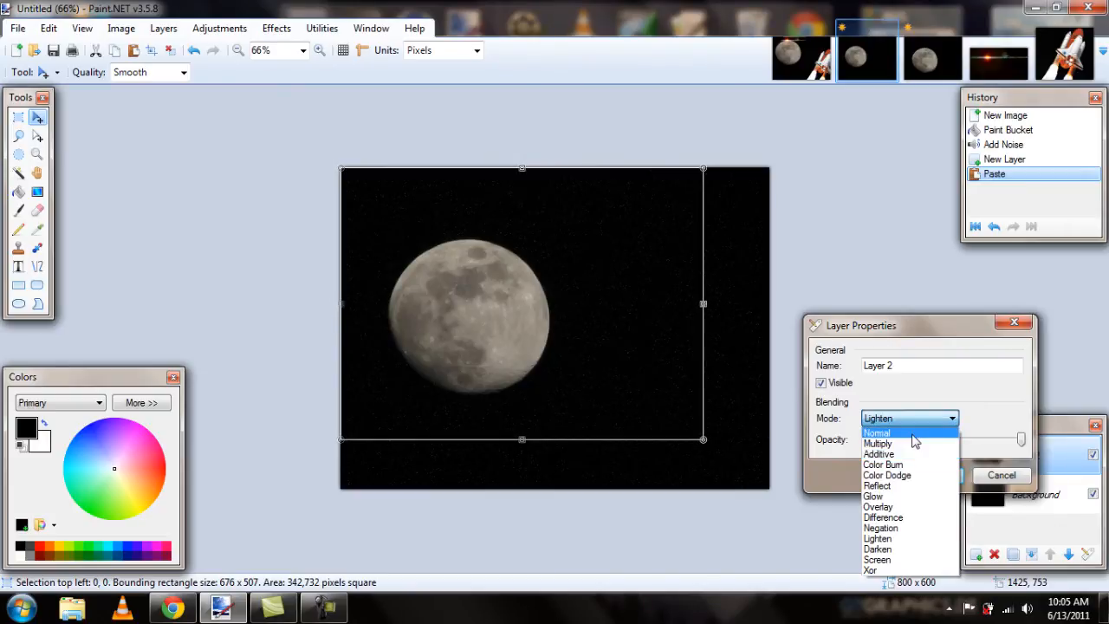
{"action": "left_click", "coordinate": [877, 454]}
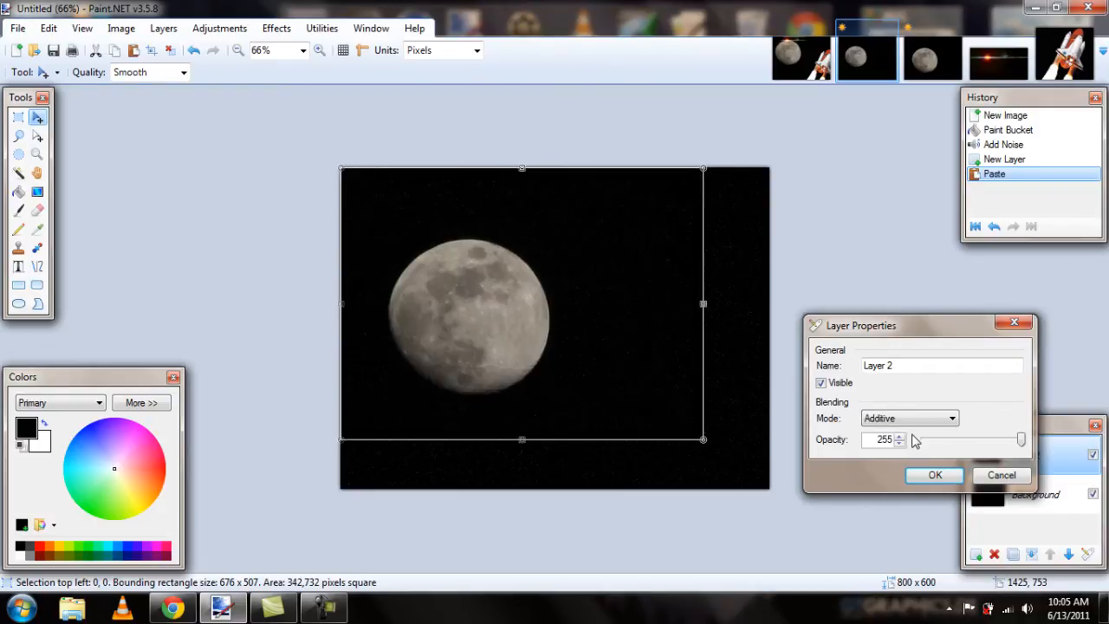
{"action": "left_click", "coordinate": [908, 417]}
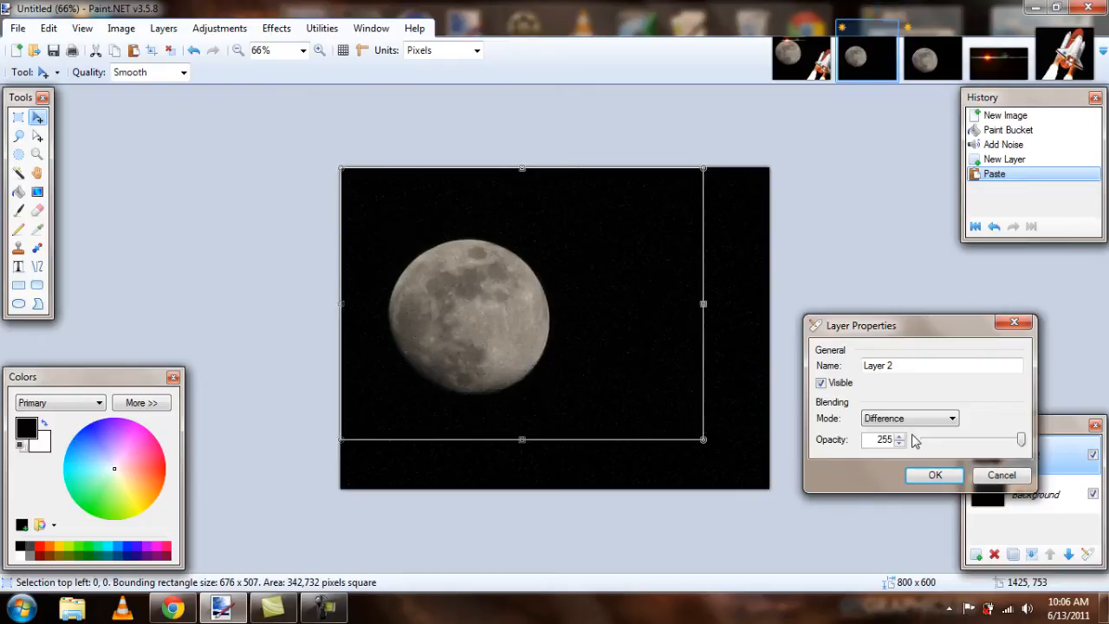
{"action": "left_click", "coordinate": [910, 417]}
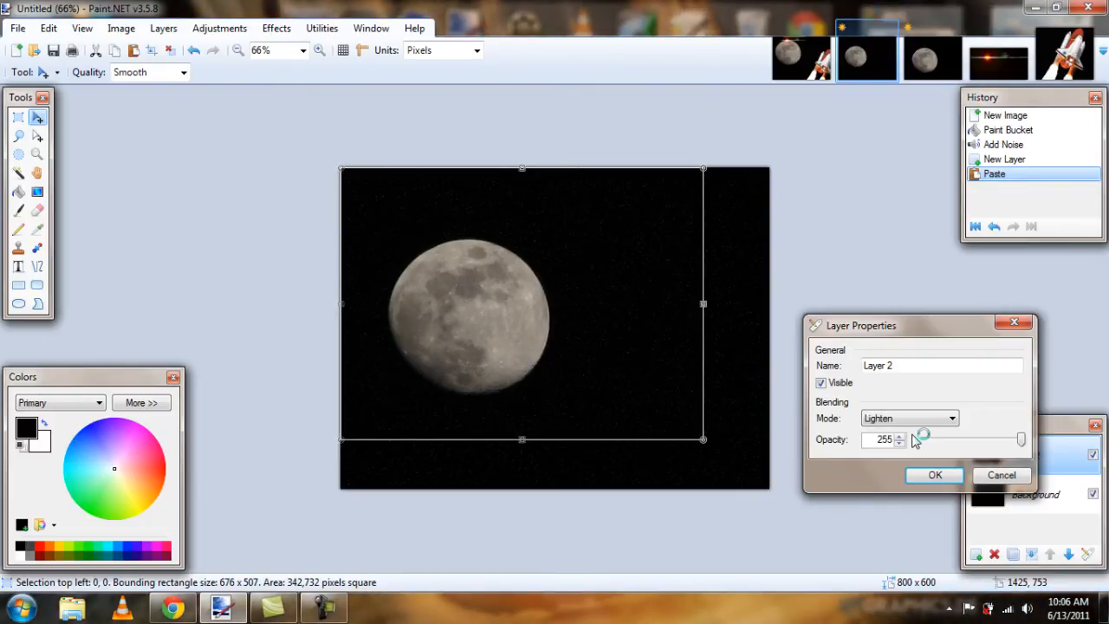
{"action": "left_click", "coordinate": [934, 474]}
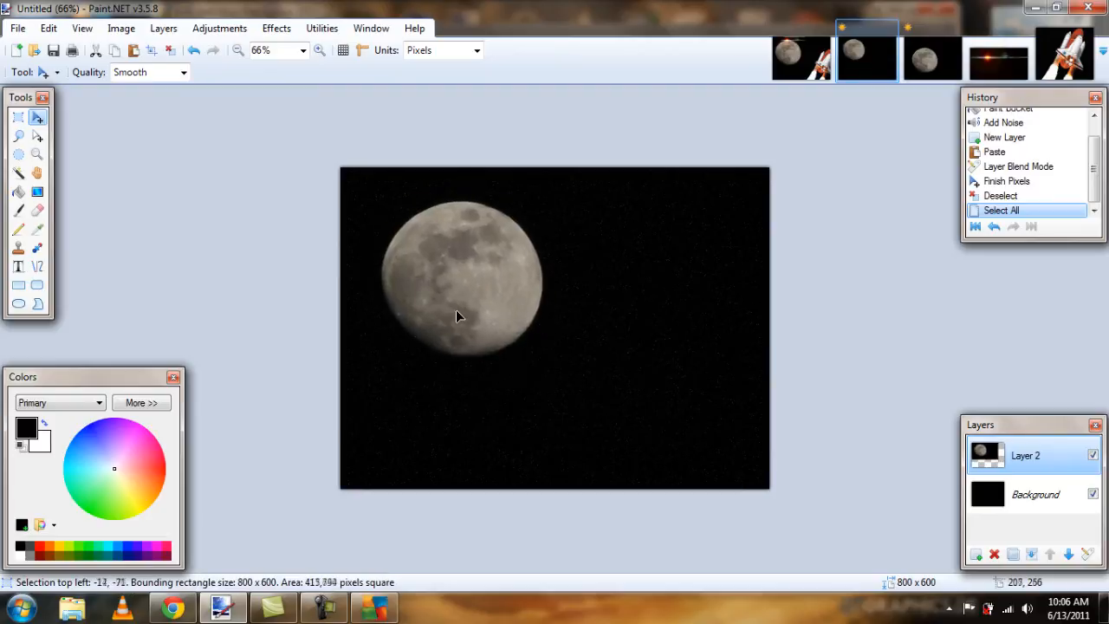
Step: Shift the moon slightly on the canvas, then switch to the shuttle image
{"action": "left_click_drag", "start_coordinate": [459, 315], "coordinate": [468, 320]}
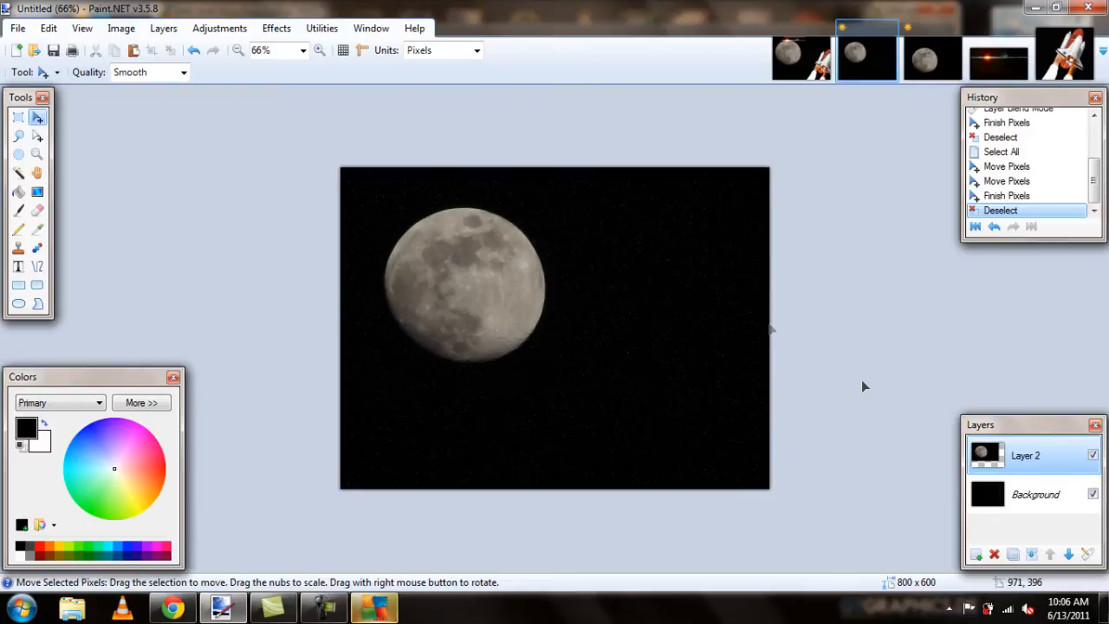
{"action": "left_click", "coordinate": [1064, 59]}
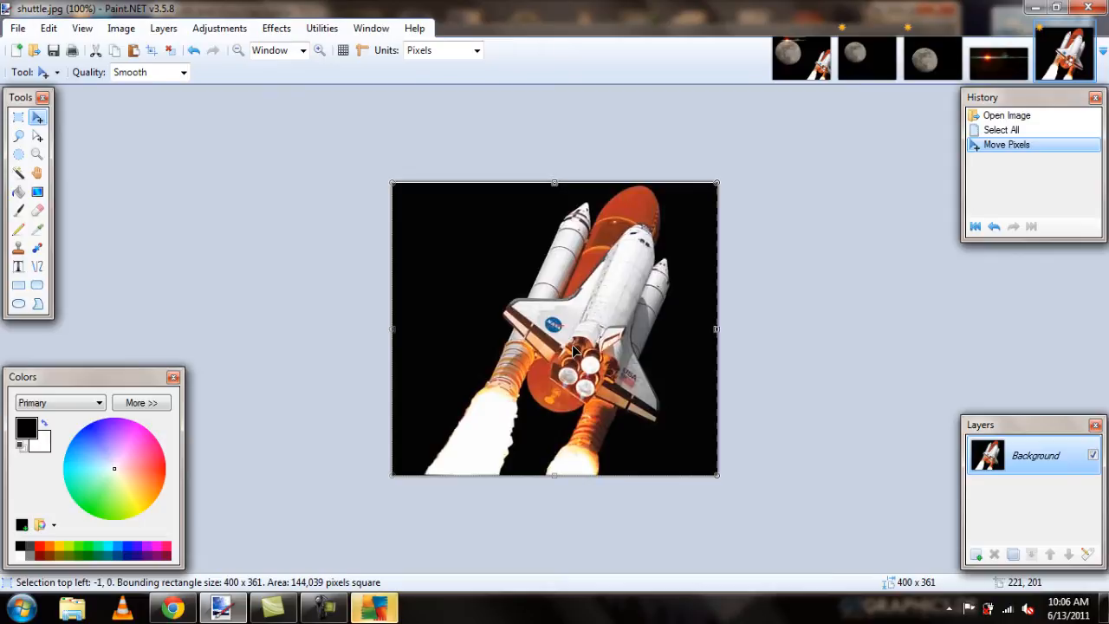
{"action": "mouse_move", "coordinate": [149, 48]}
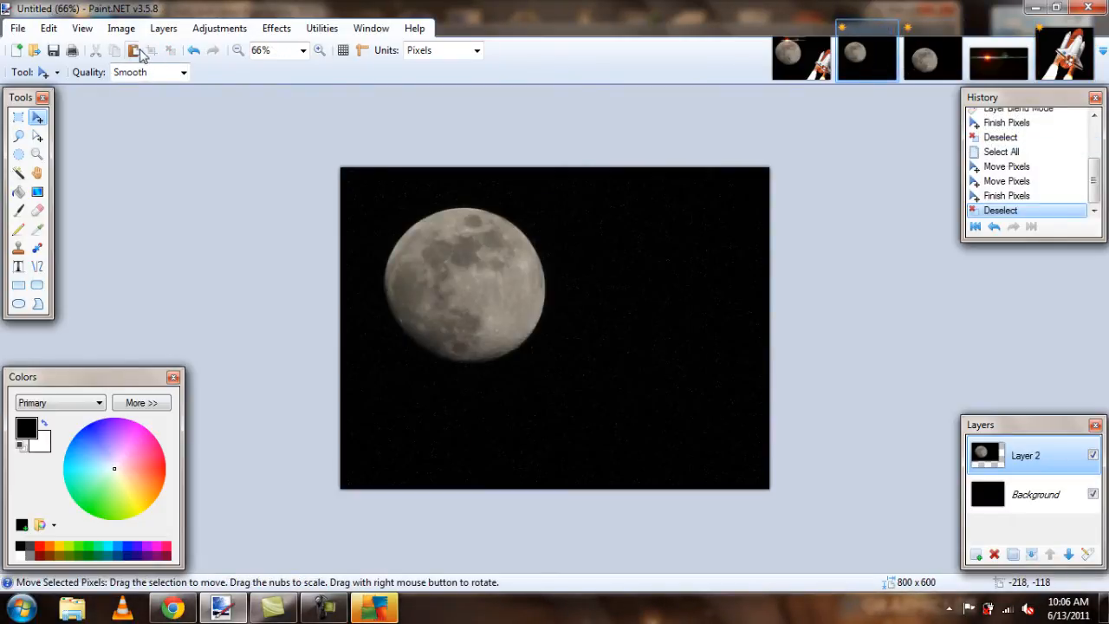
Step: Paste the shuttle onto a new layer and move it to the lower-right corner
{"action": "left_click", "coordinate": [132, 49]}
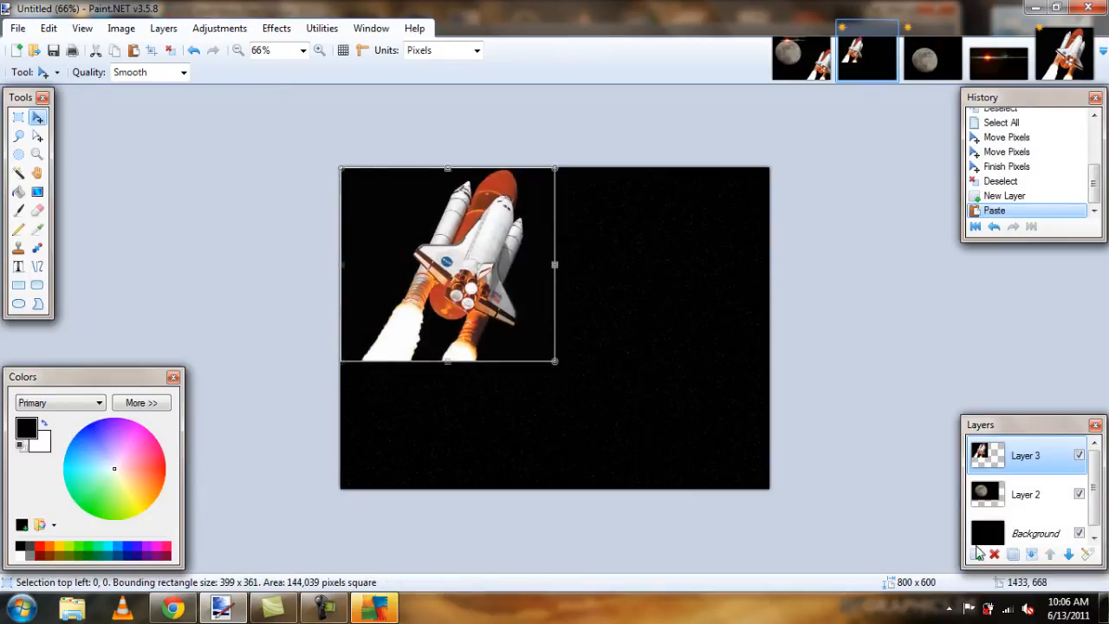
{"action": "left_click_drag", "start_coordinate": [447, 264], "coordinate": [710, 407]}
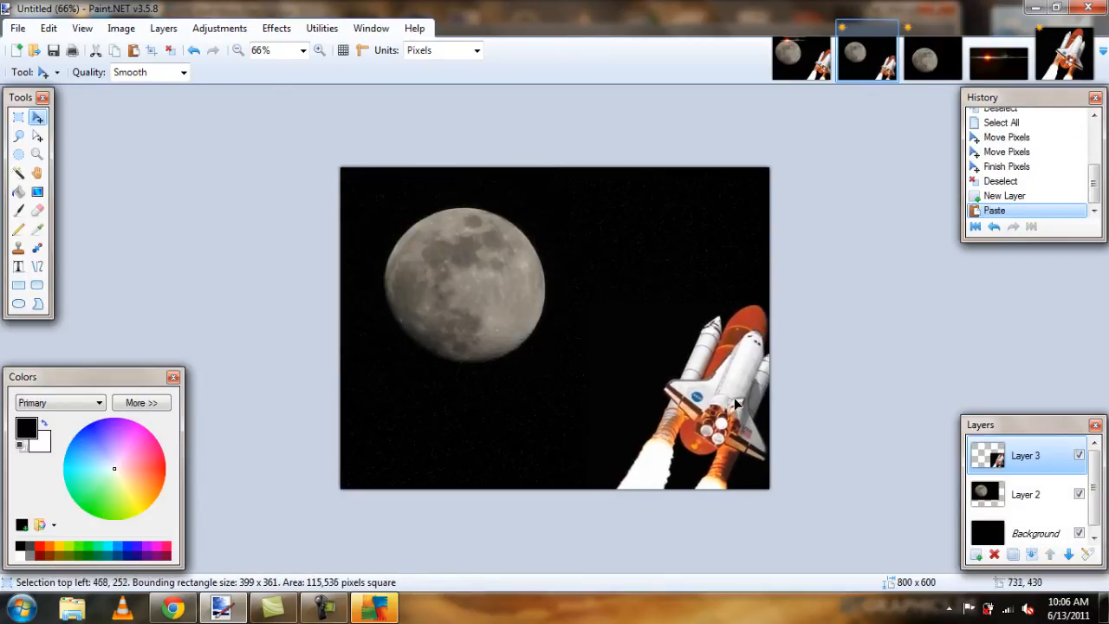
{"action": "left_click_drag", "start_coordinate": [736, 401], "coordinate": [697, 398]}
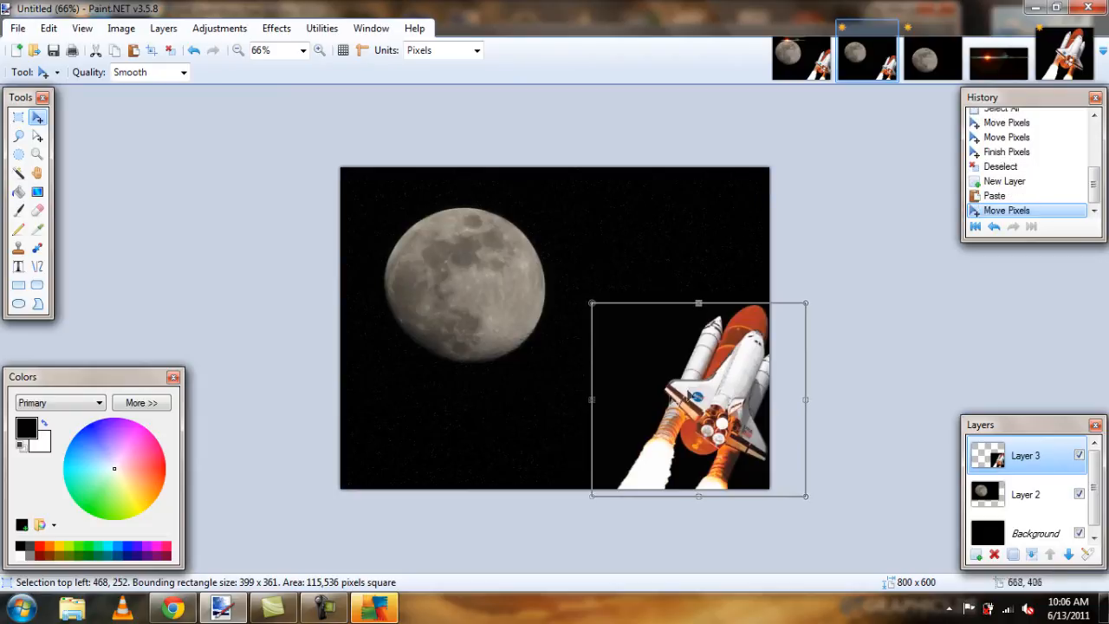
Step: Set the shuttle layer's blend mode to Lighten and confirm
{"action": "double_click", "coordinate": [1025, 454]}
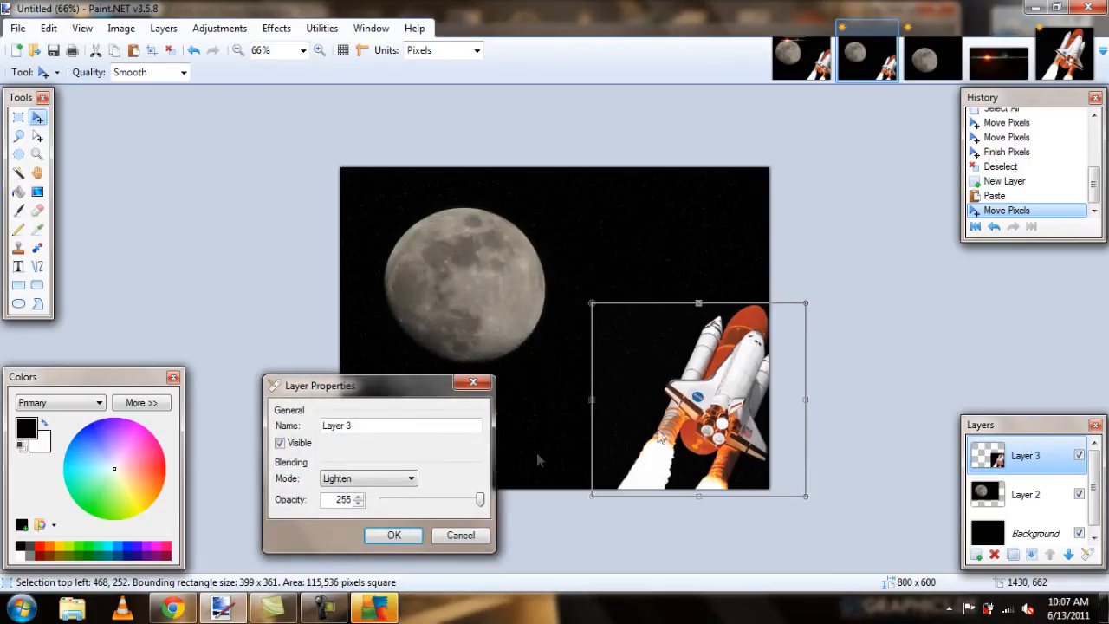
{"action": "left_click", "coordinate": [394, 533]}
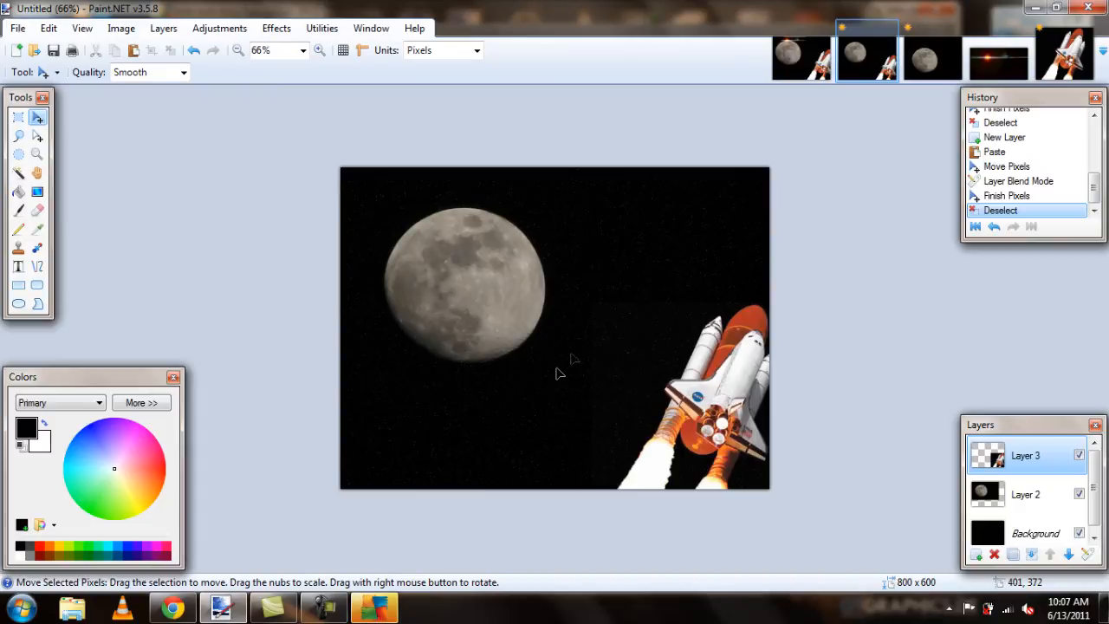
{"action": "mouse_move", "coordinate": [586, 288]}
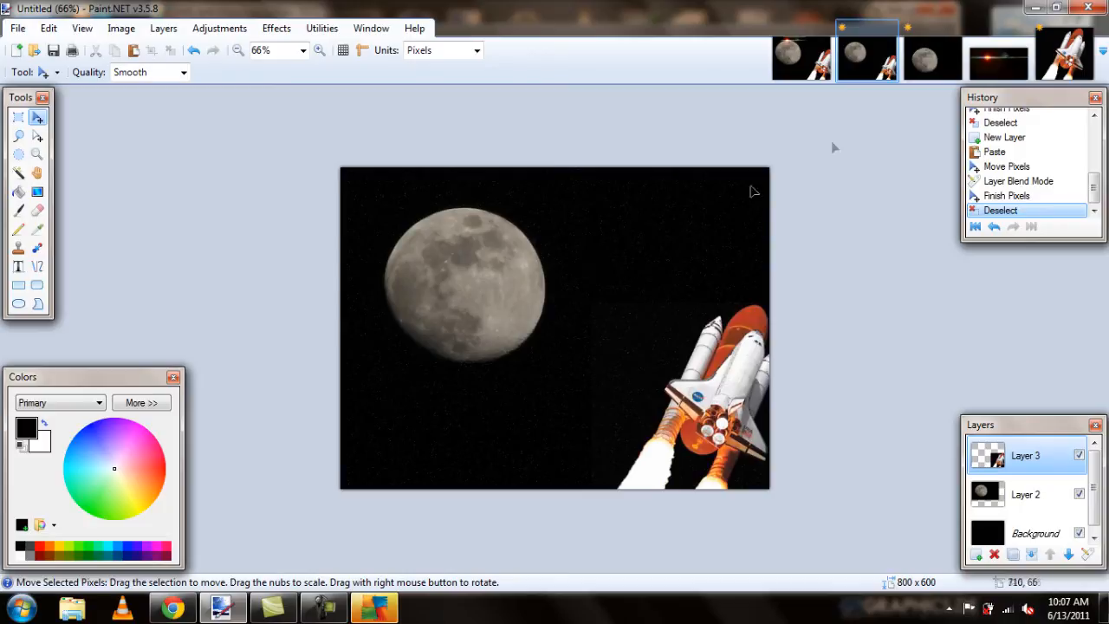
{"action": "mouse_move", "coordinate": [759, 326]}
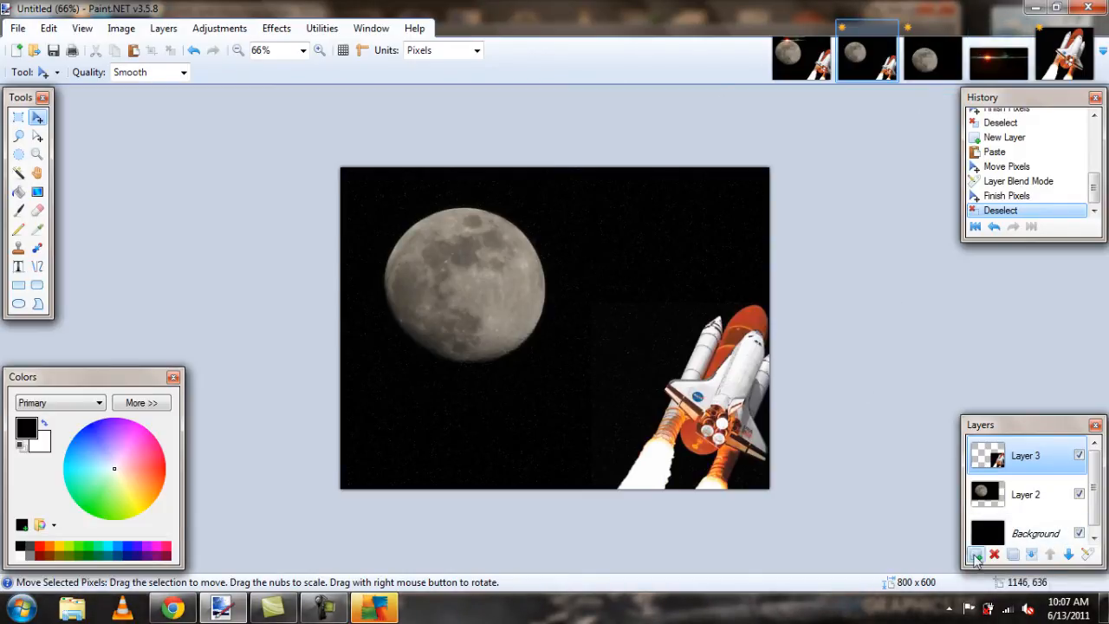
Step: Switch to the large lens flare image and select all of it for copying
{"action": "left_click", "coordinate": [998, 59]}
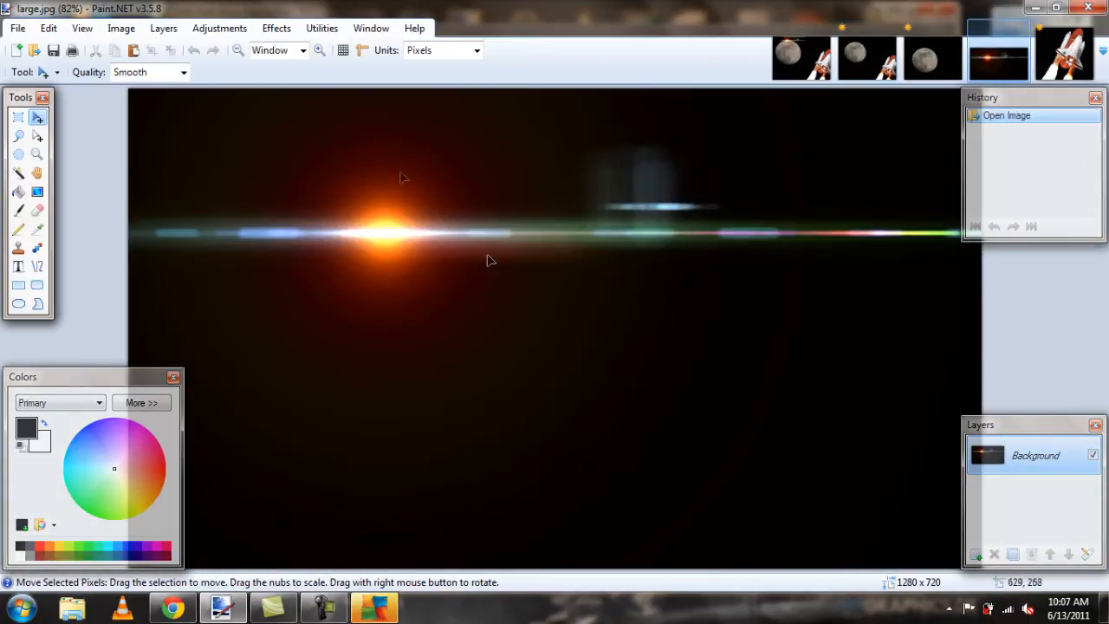
{"action": "mouse_move", "coordinate": [447, 222]}
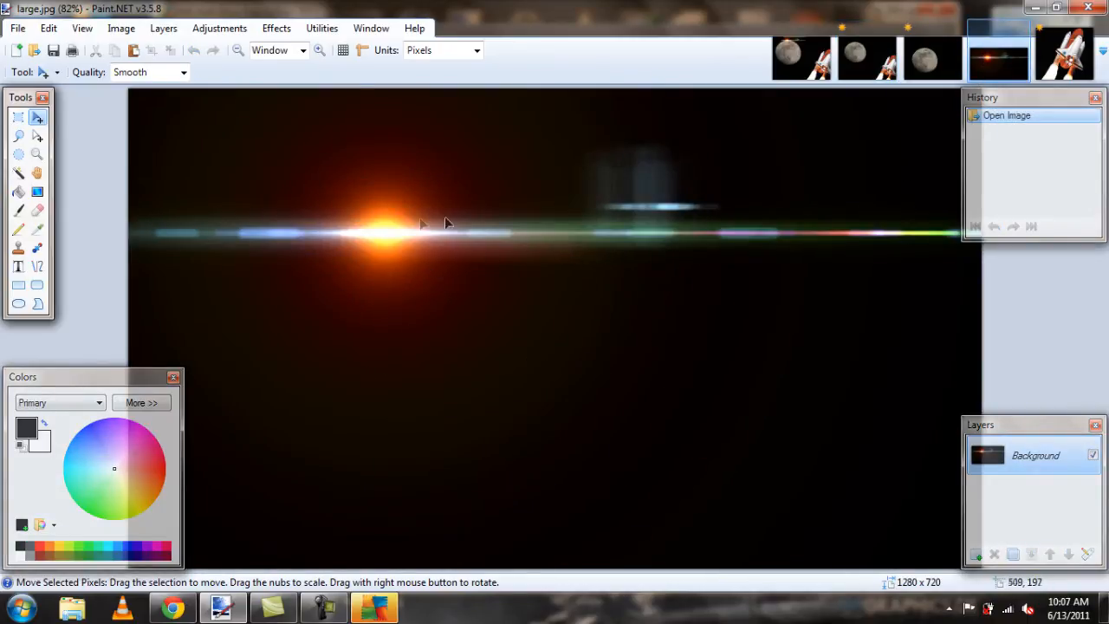
{"action": "key", "text": "ctrl+a"}
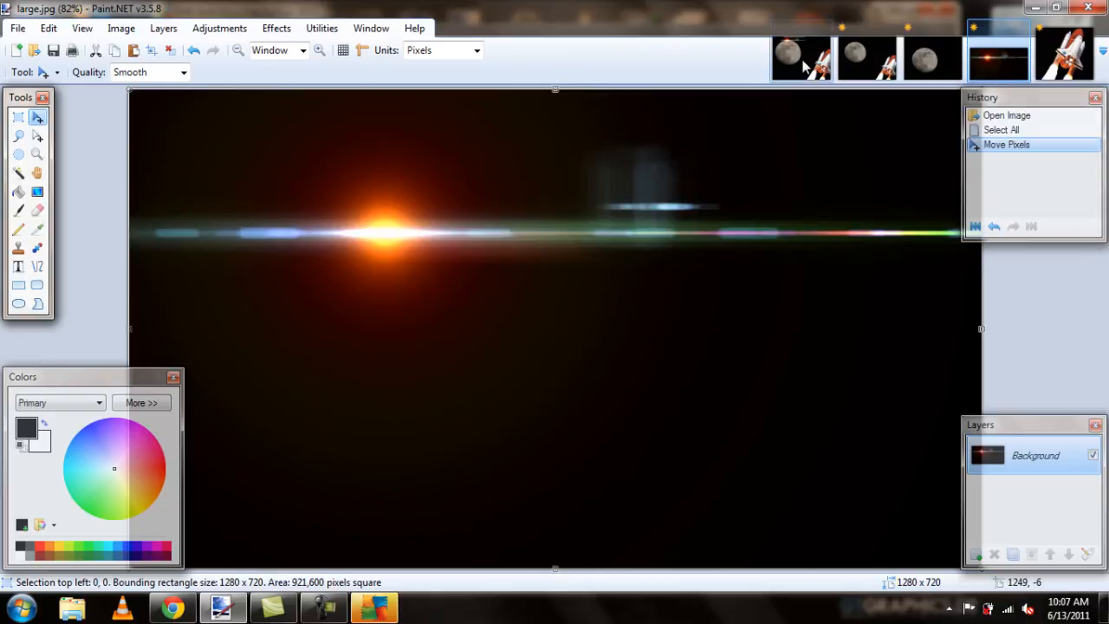
Step: Paste the flare onto a new layer keeping the canvas size, and move it up over the moon
{"action": "left_click", "coordinate": [866, 58]}
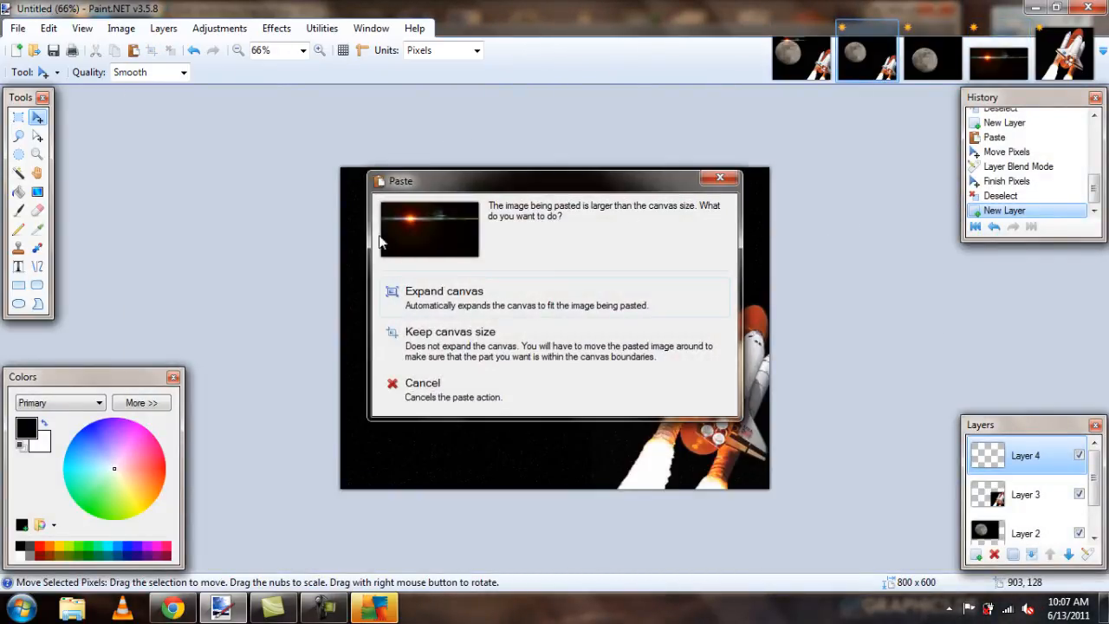
{"action": "mouse_move", "coordinate": [554, 347]}
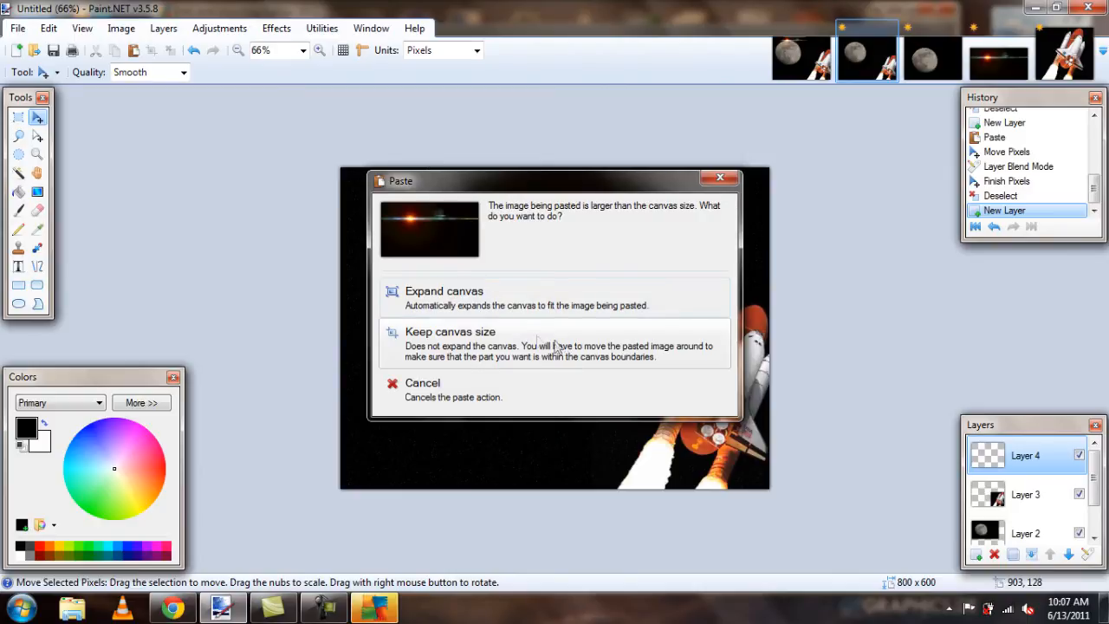
{"action": "left_click", "coordinate": [443, 291]}
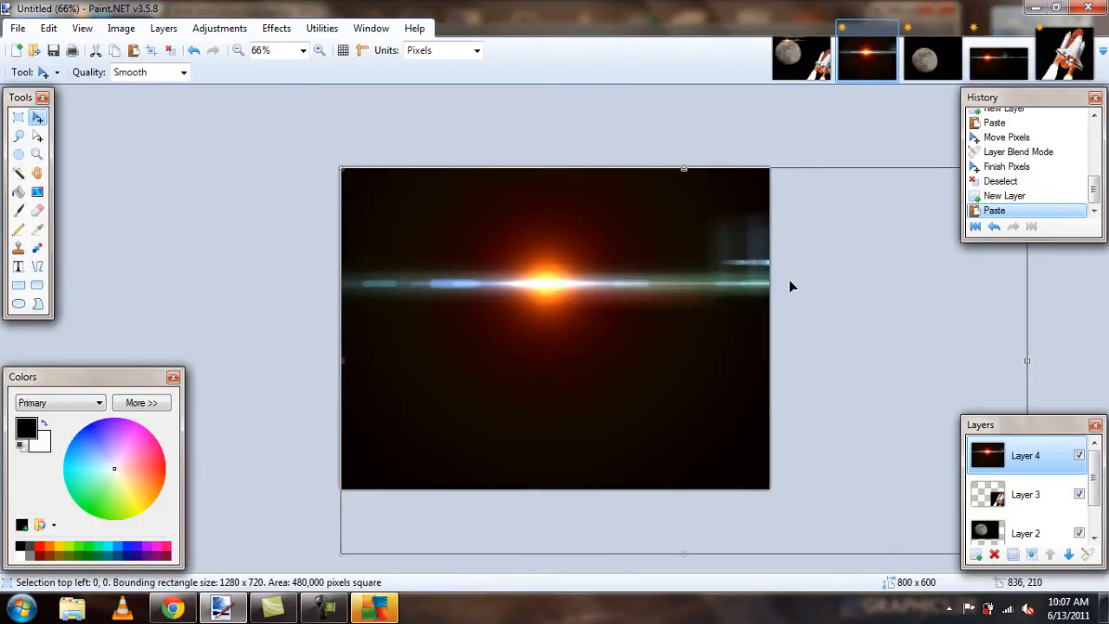
{"action": "mouse_move", "coordinate": [620, 263]}
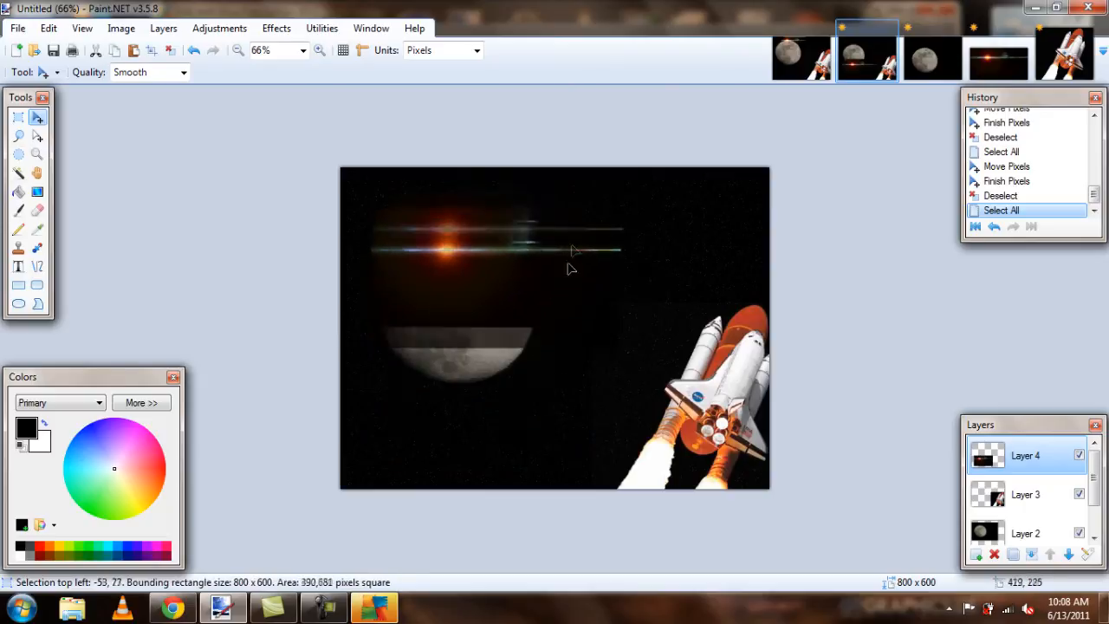
{"action": "left_click_drag", "start_coordinate": [572, 251], "coordinate": [419, 197]}
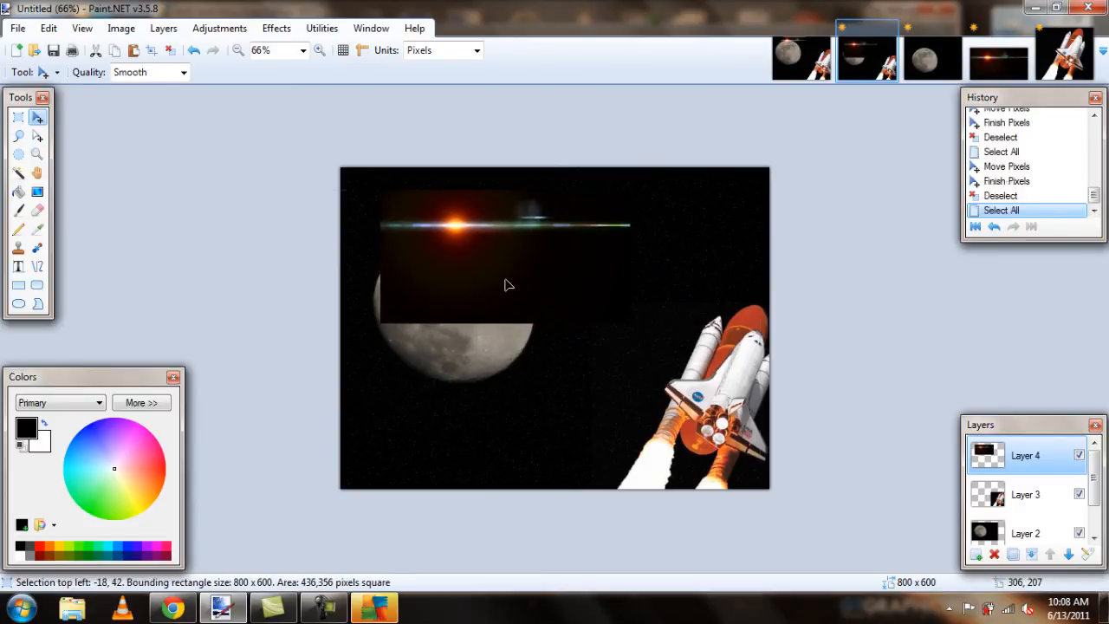
Step: Set Layer 4's blending mode to Lighten after trying Screen and Xor, and confirm
{"action": "double_click", "coordinate": [1025, 454]}
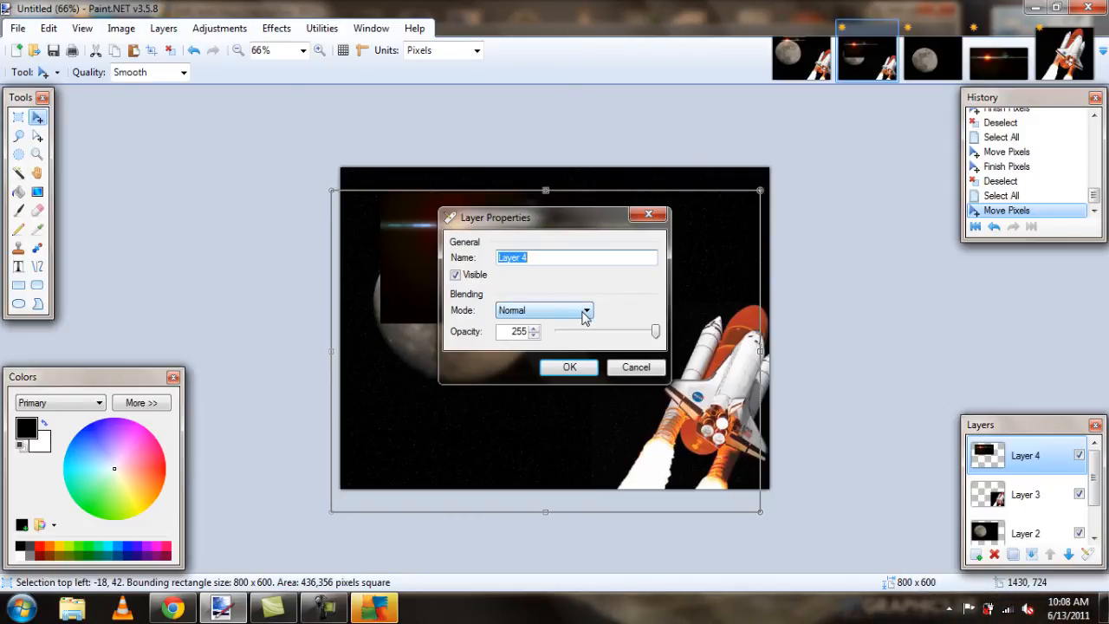
{"action": "left_click", "coordinate": [544, 310]}
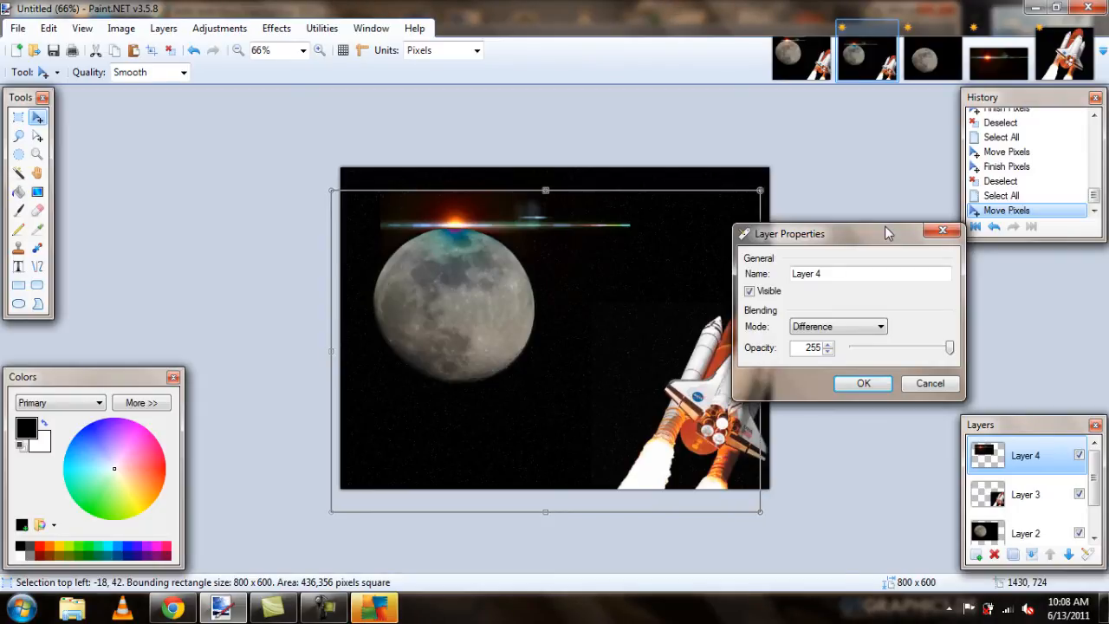
{"action": "left_click", "coordinate": [835, 325]}
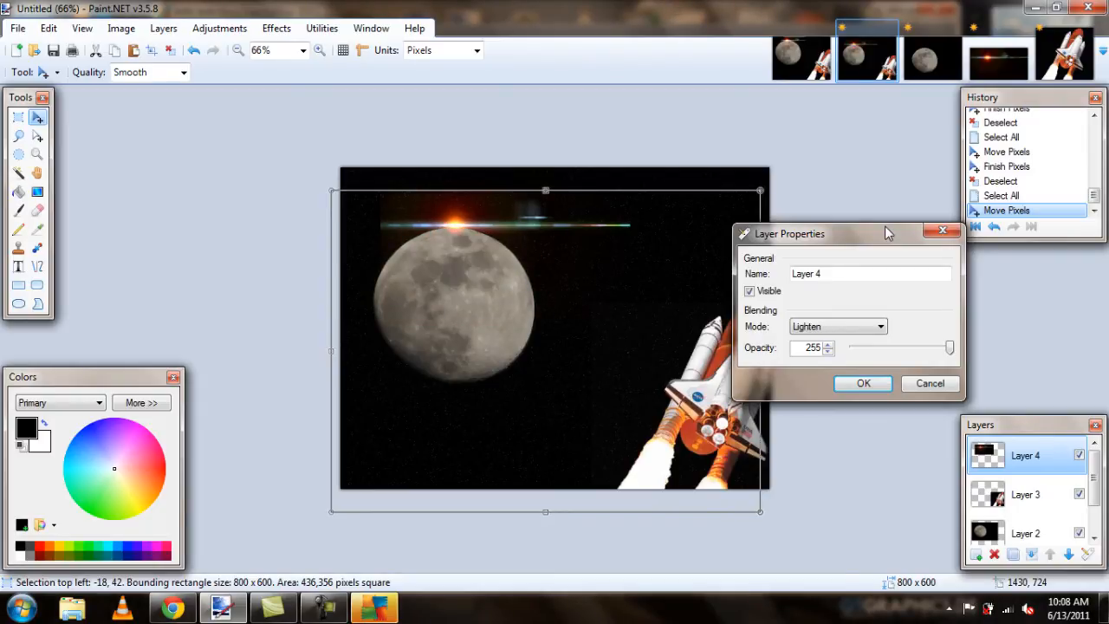
{"action": "left_click", "coordinate": [837, 326]}
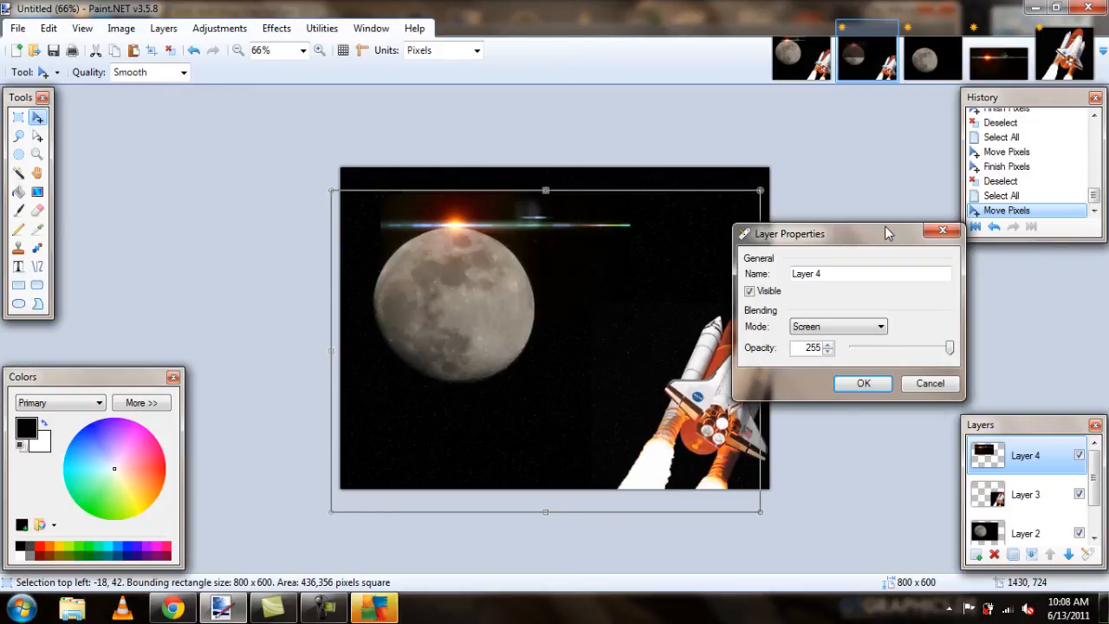
{"action": "left_click", "coordinate": [835, 326]}
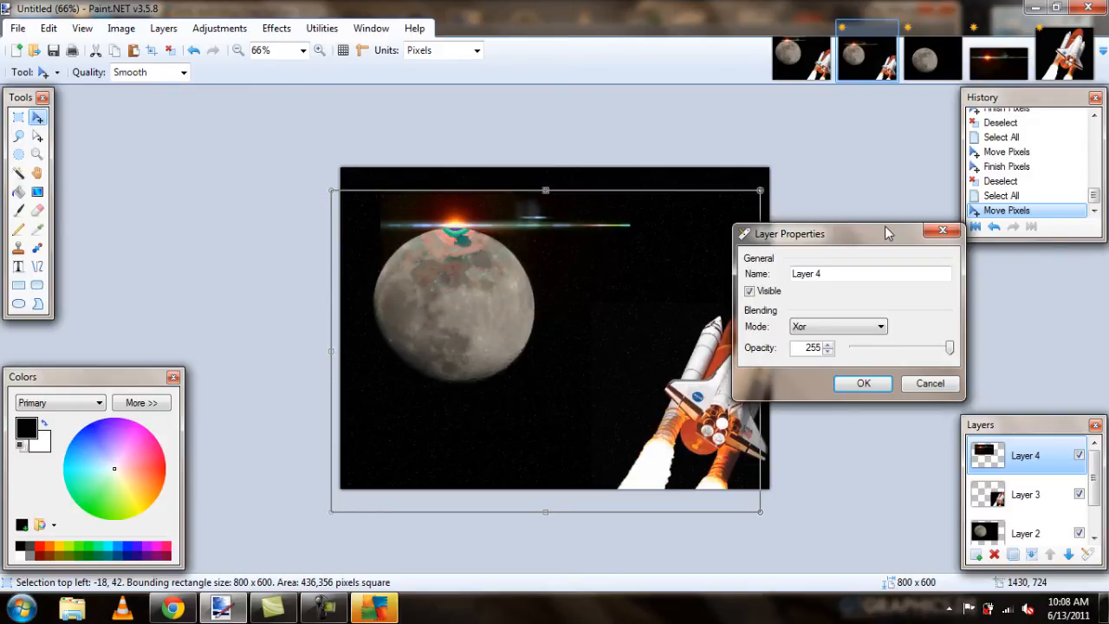
{"action": "left_click", "coordinate": [835, 326]}
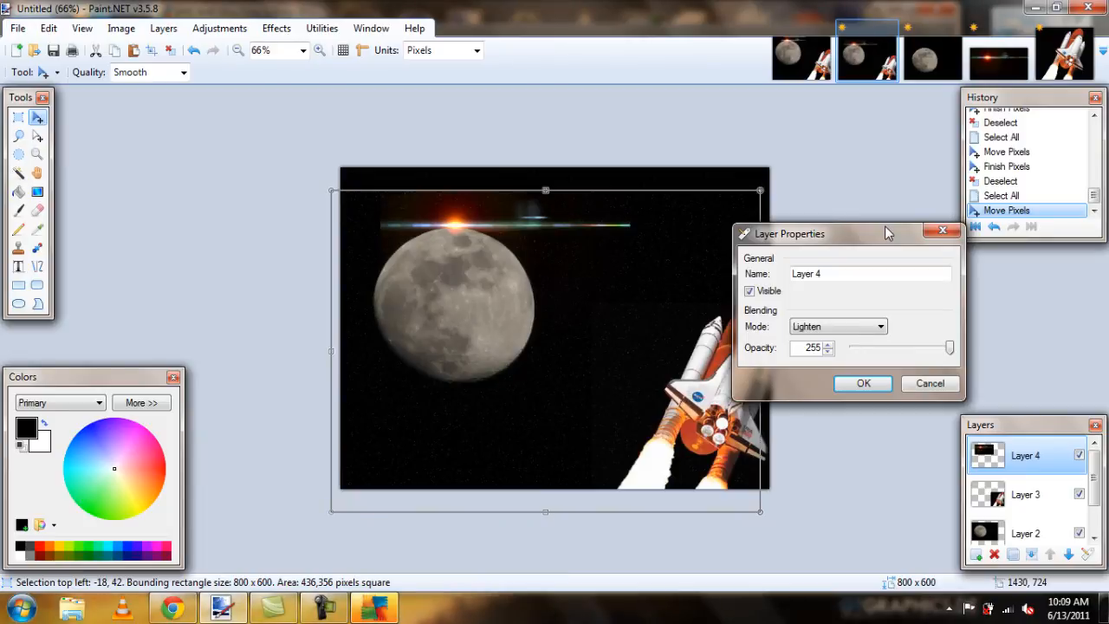
{"action": "left_click", "coordinate": [835, 325]}
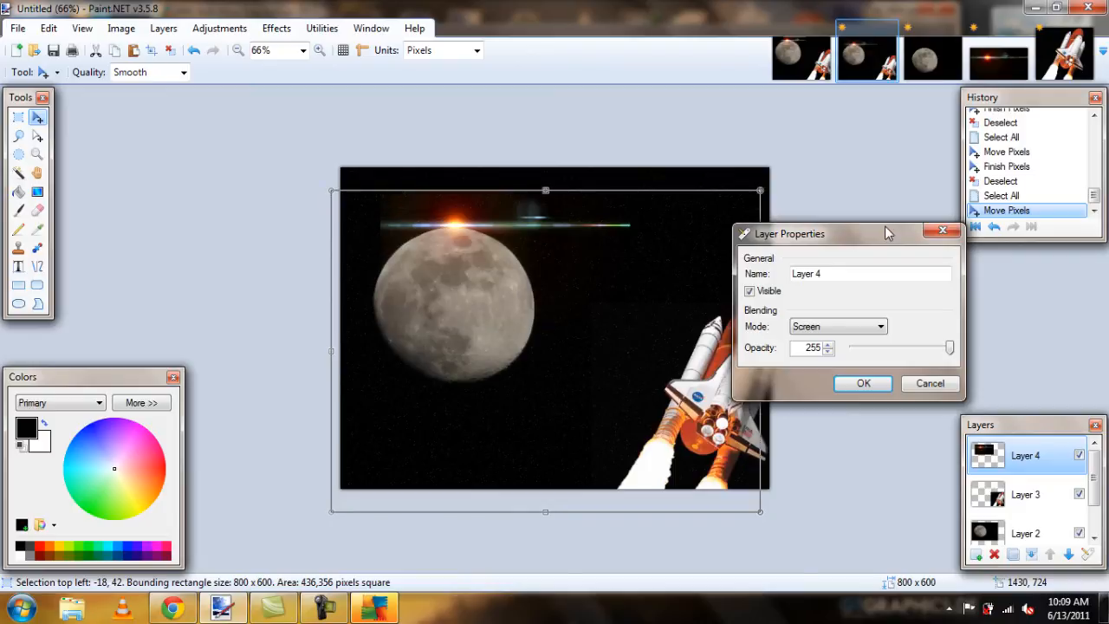
{"action": "left_click", "coordinate": [835, 326]}
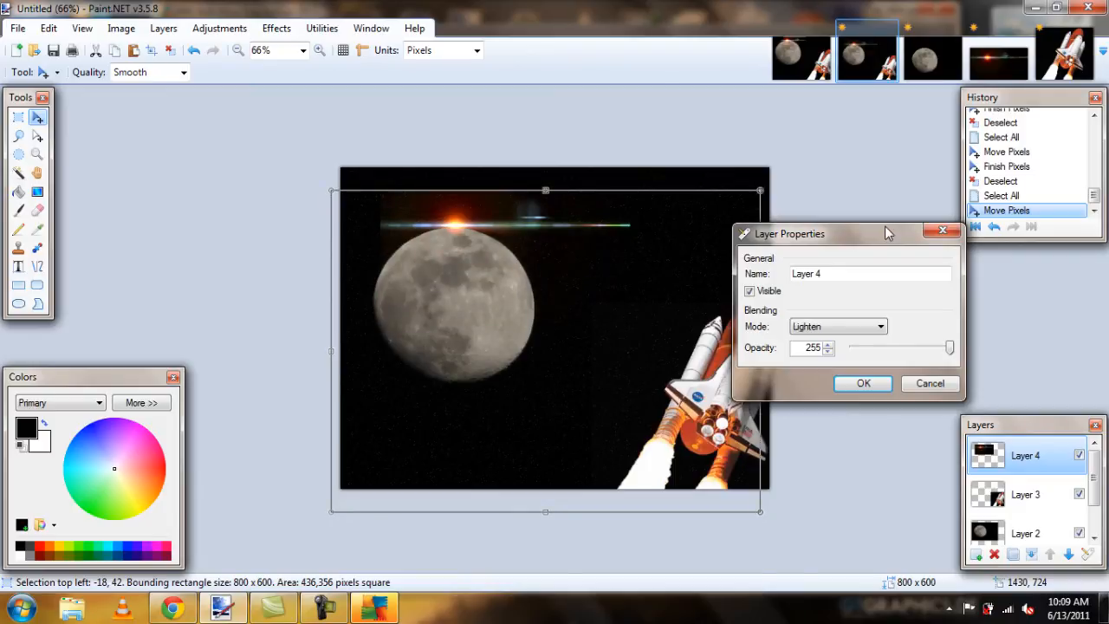
{"action": "left_click", "coordinate": [863, 383]}
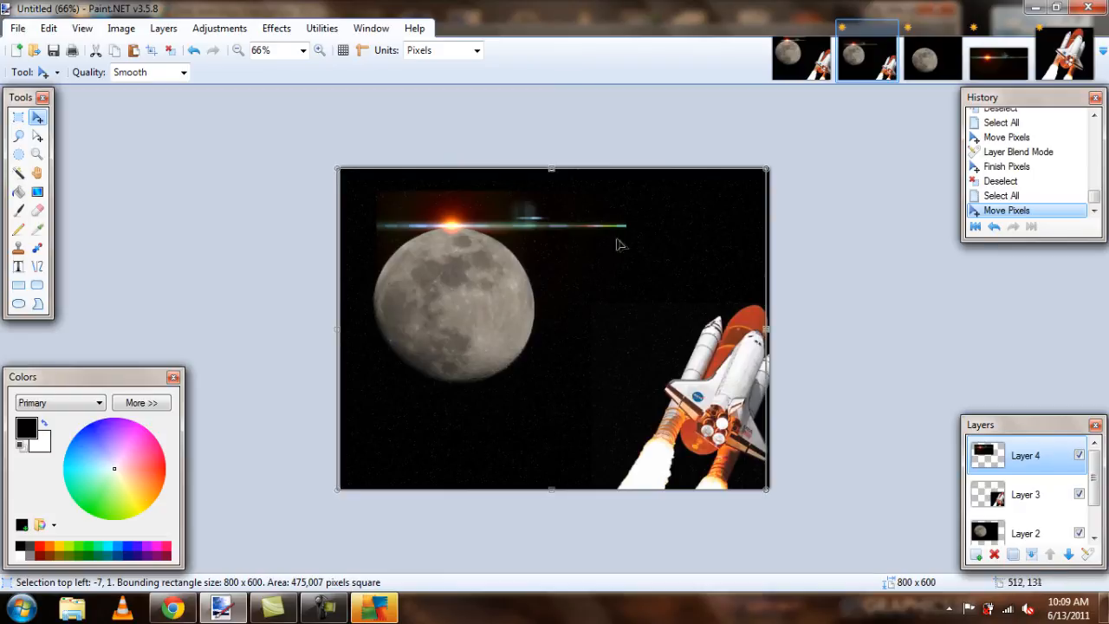
{"action": "mouse_move", "coordinate": [392, 189]}
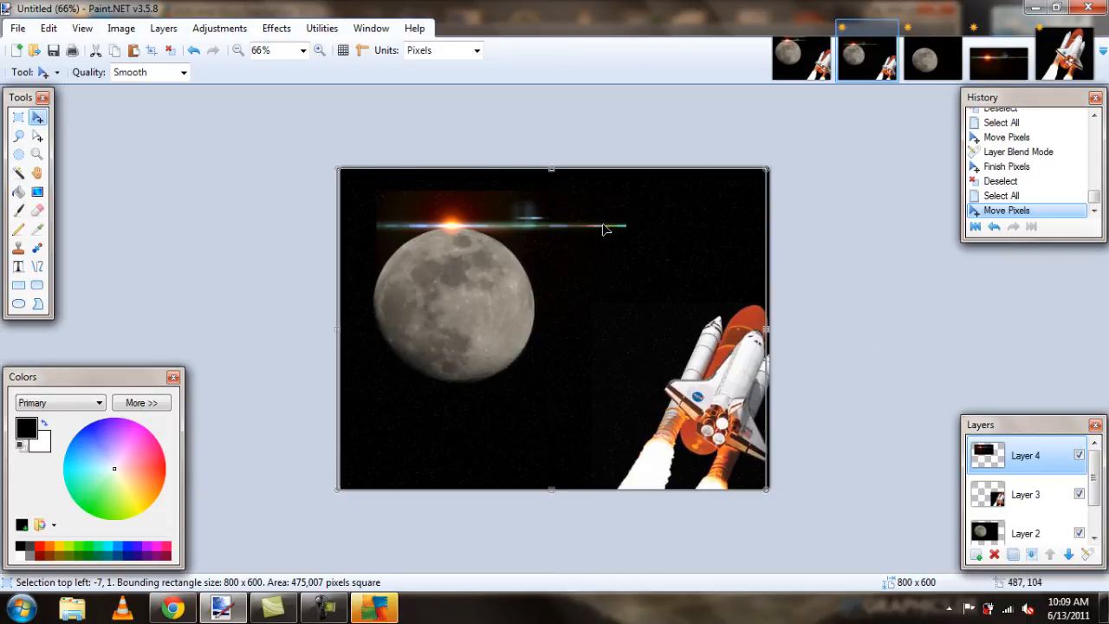
{"action": "mouse_move", "coordinate": [234, 160]}
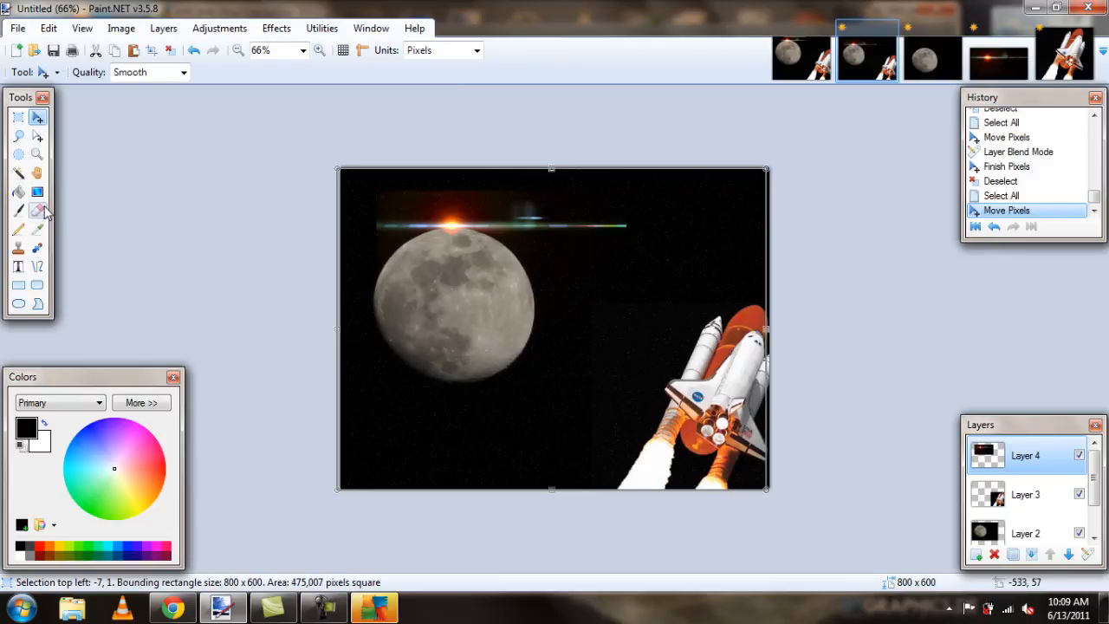
Step: Erase the flare layer's stray edges over the moon with a wide eraser (width 70, then 100)
{"action": "left_click", "coordinate": [38, 212]}
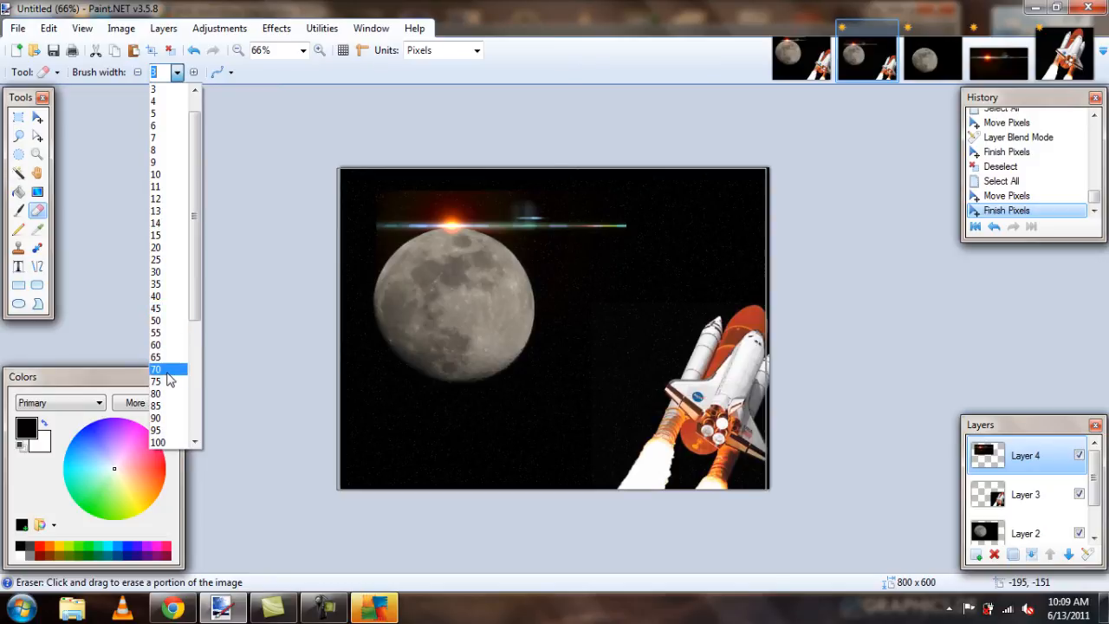
{"action": "left_click", "coordinate": [156, 368]}
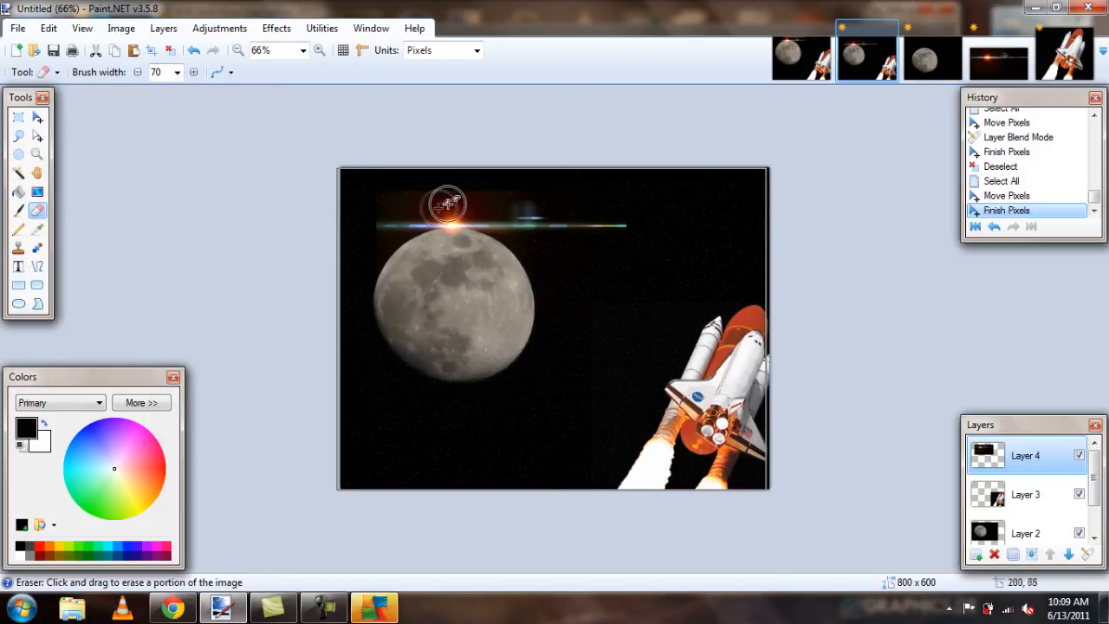
{"action": "left_click", "coordinate": [176, 73]}
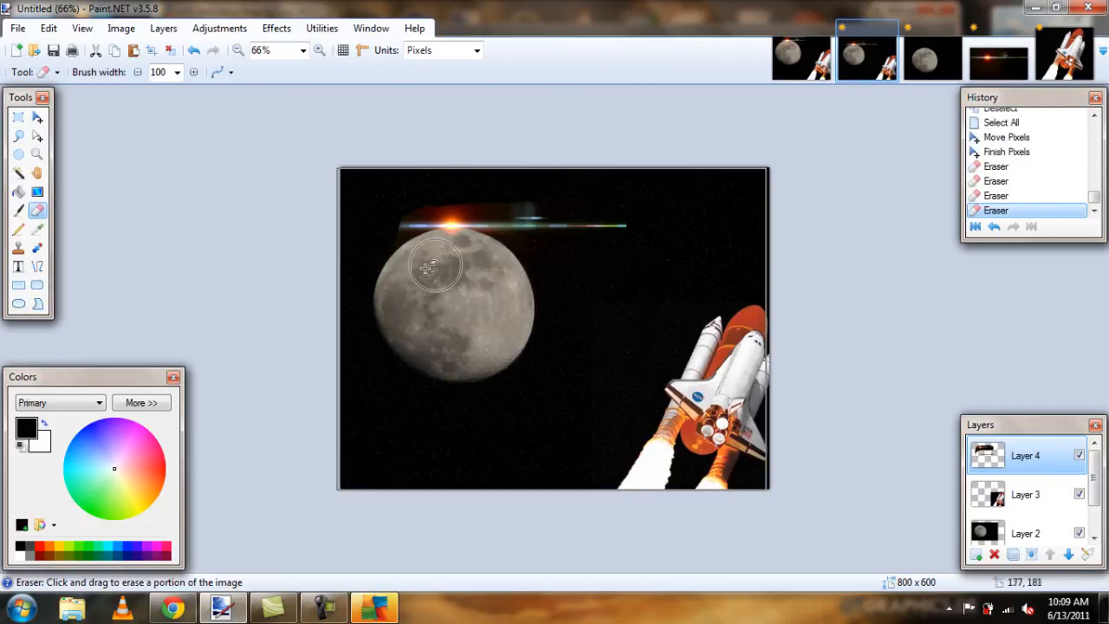
{"action": "left_click_drag", "start_coordinate": [434, 264], "coordinate": [424, 277]}
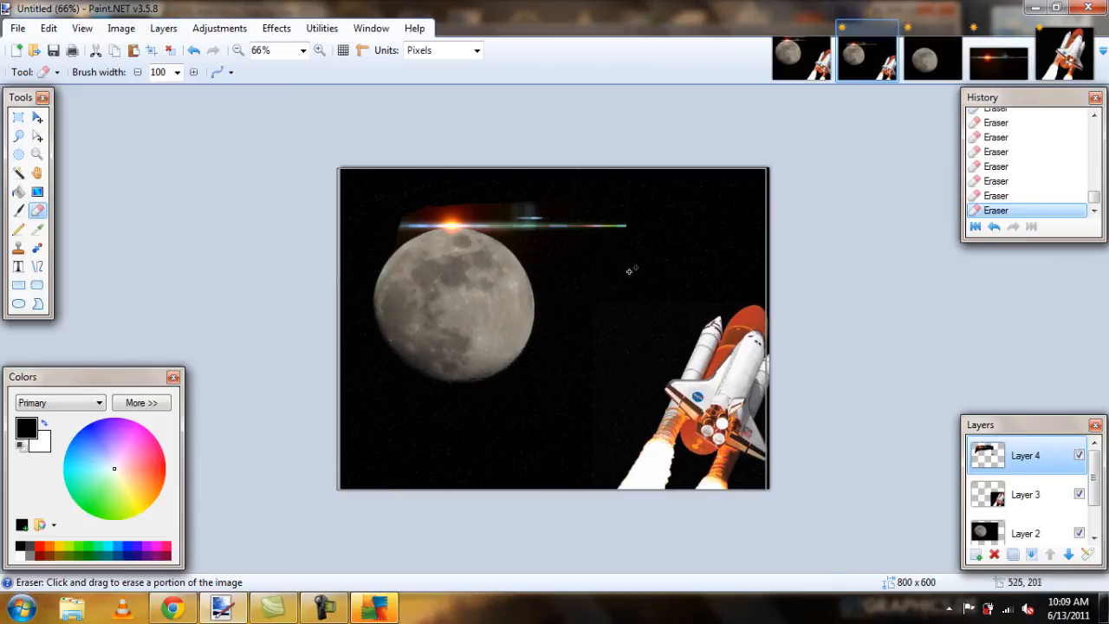
{"action": "mouse_move", "coordinate": [579, 264]}
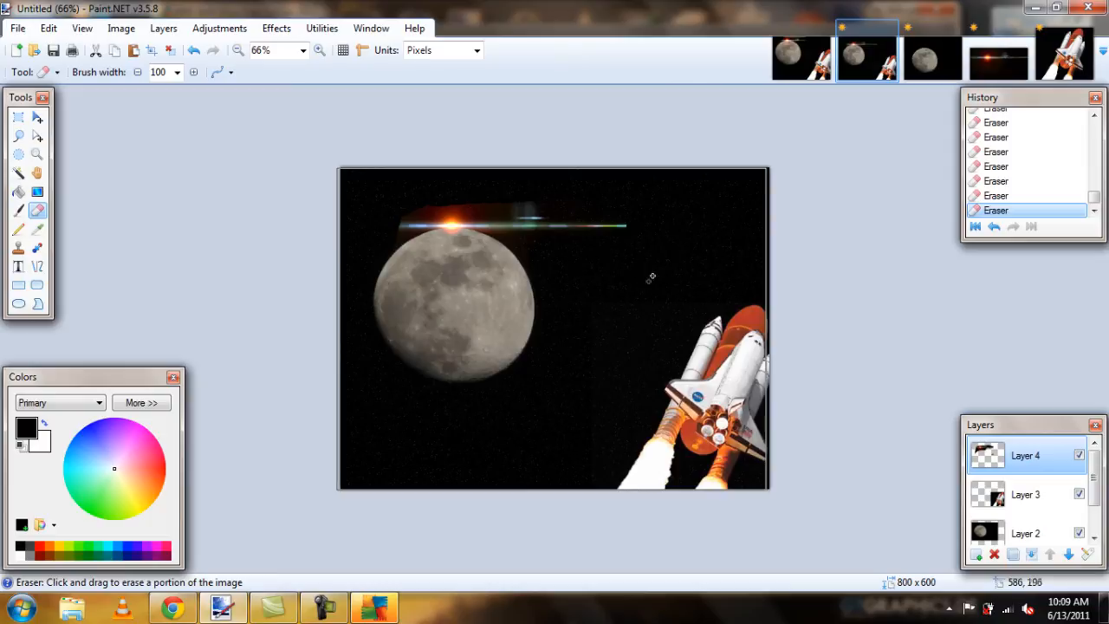
{"action": "mouse_move", "coordinate": [338, 228]}
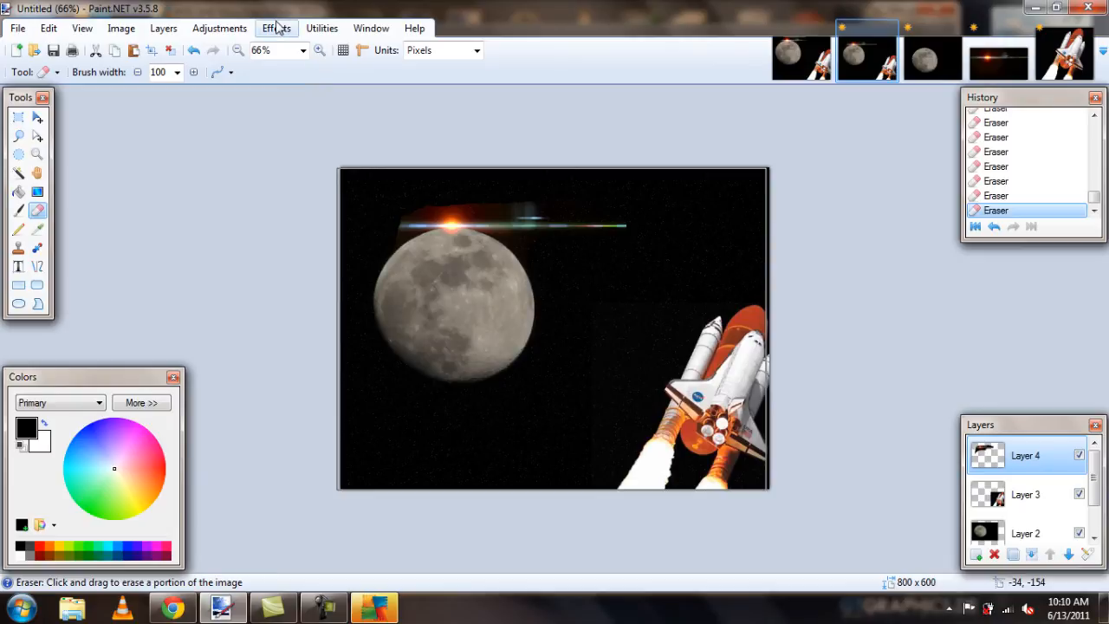
Step: Bring up Alpha Blur from Effects > Blurs and adjust its radius
{"action": "left_click", "coordinate": [278, 27]}
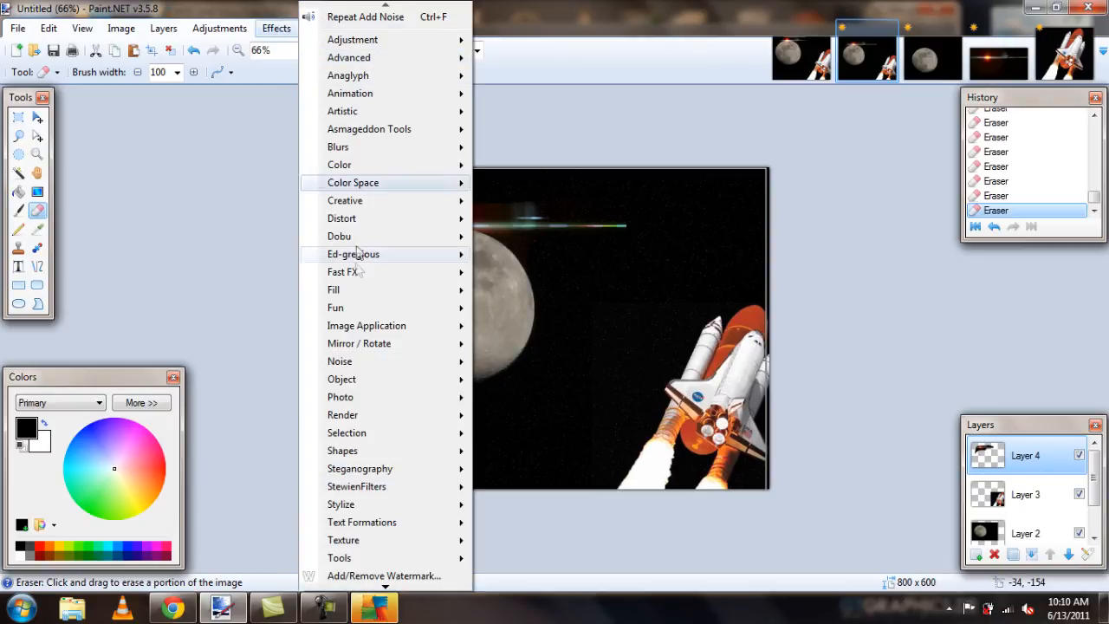
{"action": "mouse_move", "coordinate": [337, 146]}
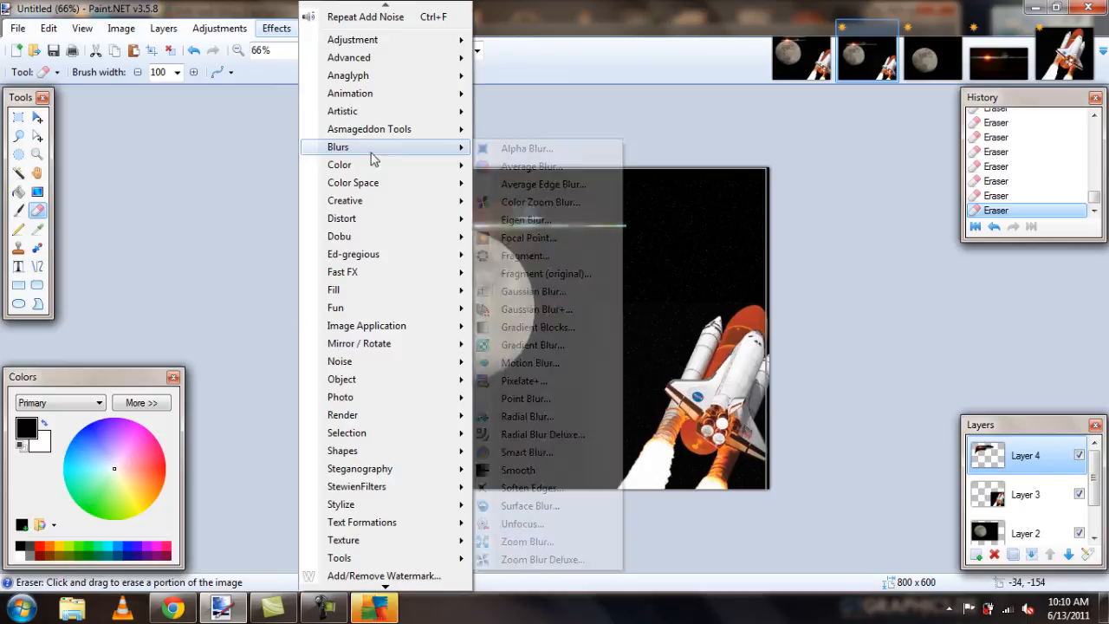
{"action": "left_click", "coordinate": [527, 149]}
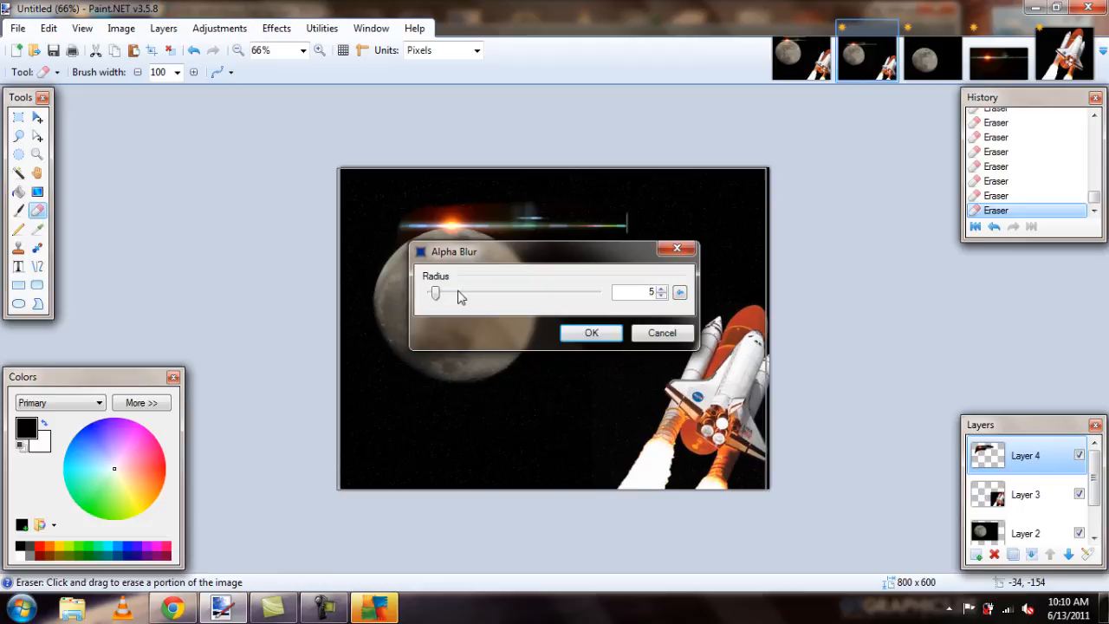
{"action": "left_click", "coordinate": [592, 333]}
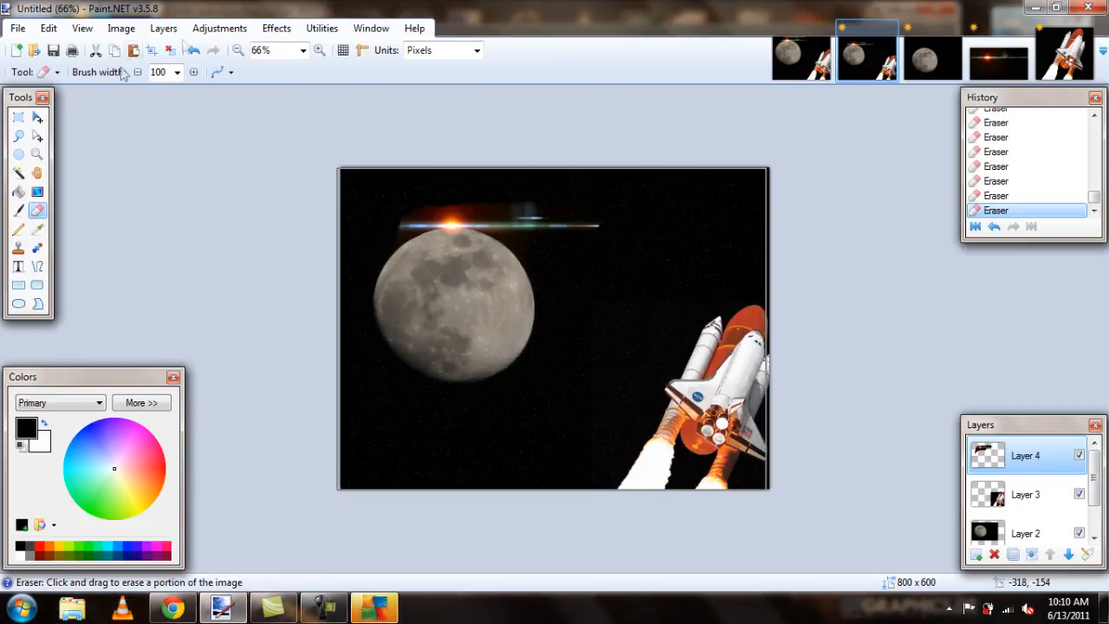
{"action": "left_click", "coordinate": [276, 28]}
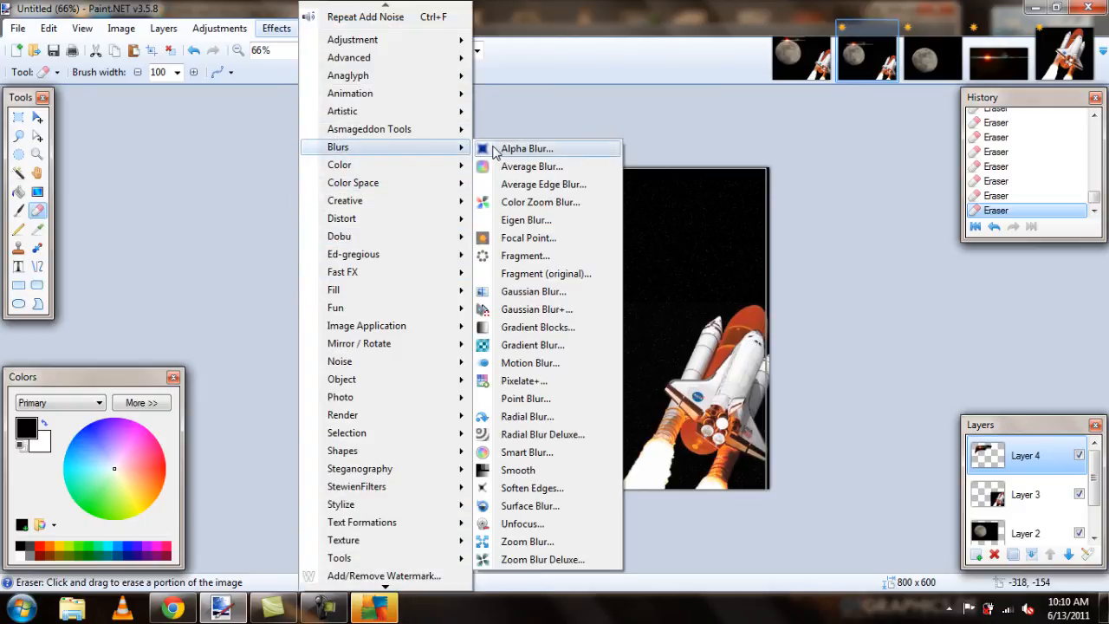
{"action": "left_click", "coordinate": [526, 148]}
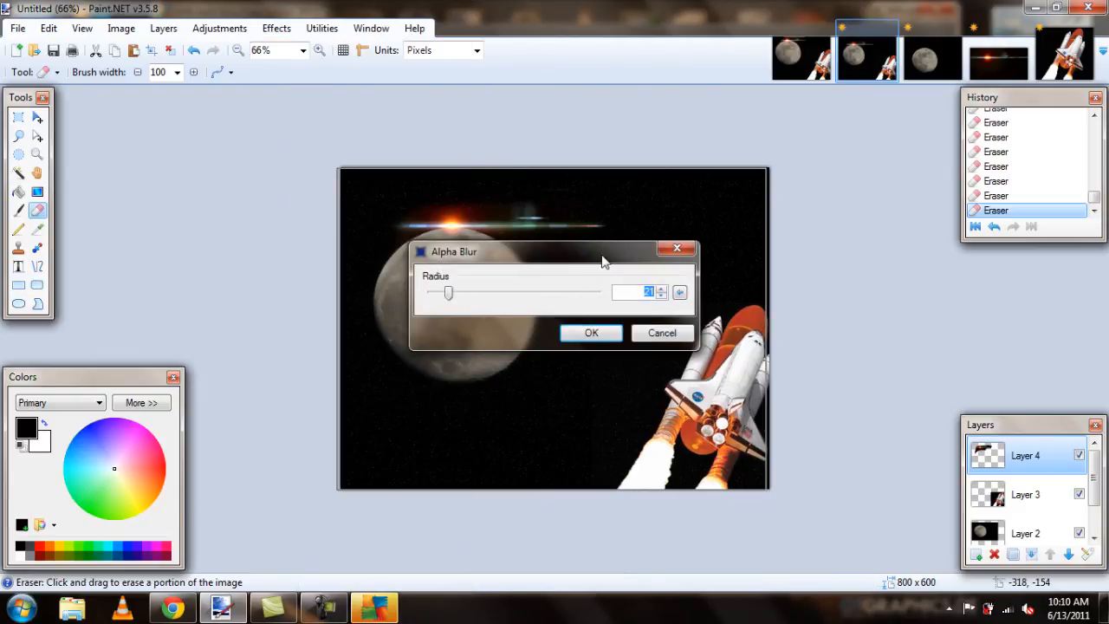
{"action": "left_click_drag", "start_coordinate": [554, 251], "coordinate": [437, 312]}
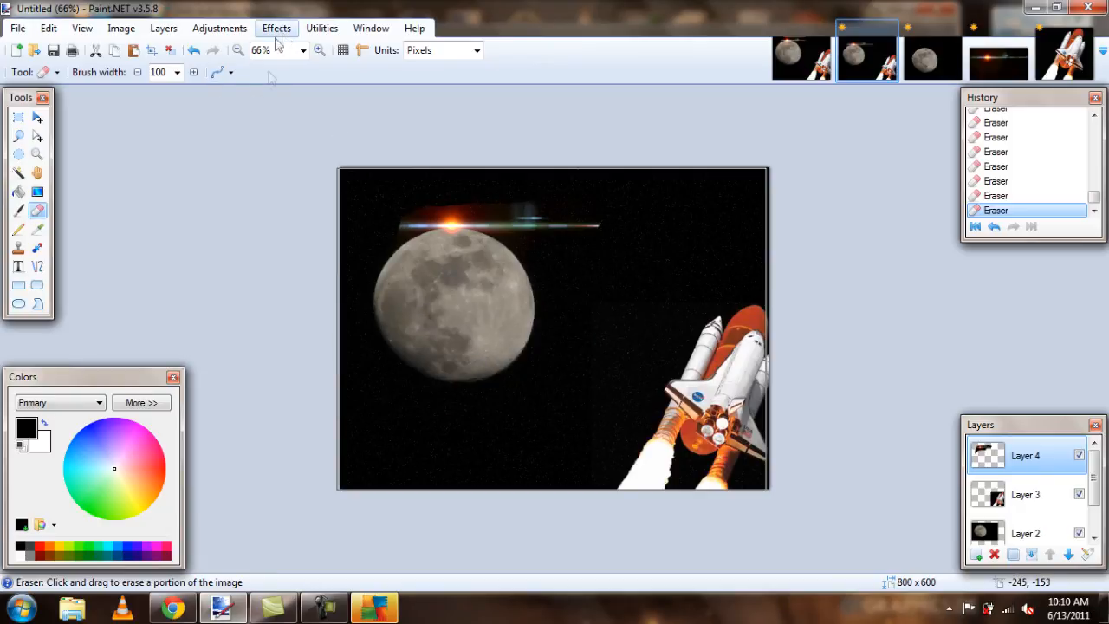
Step: Apply the Alpha Blur to soften the flare layer's transparency edges
{"action": "left_click", "coordinate": [277, 28]}
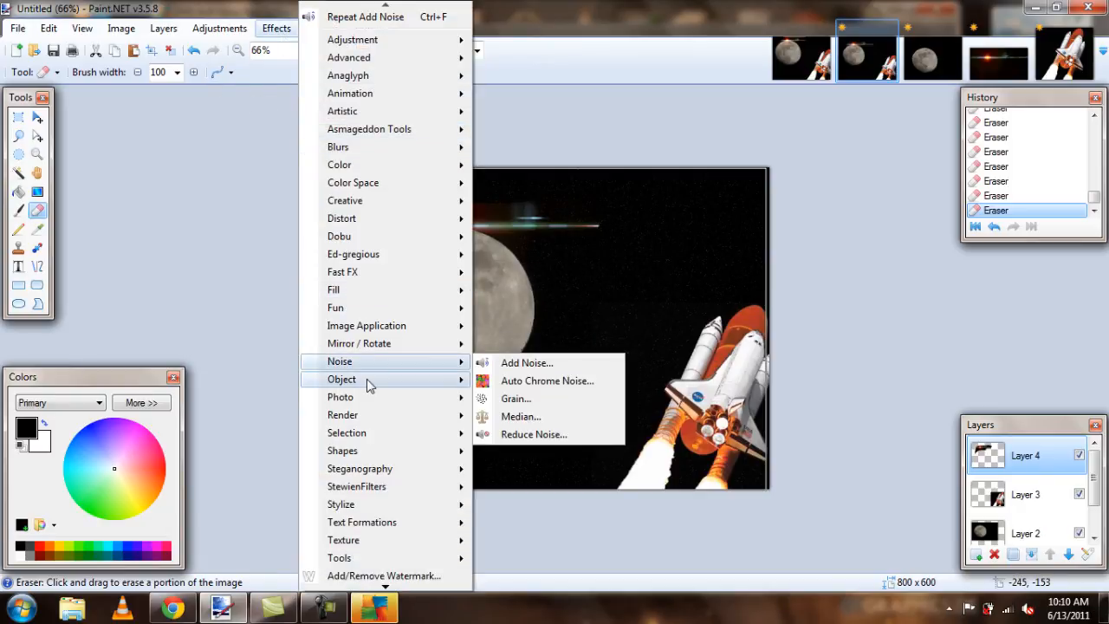
{"action": "mouse_move", "coordinate": [339, 396]}
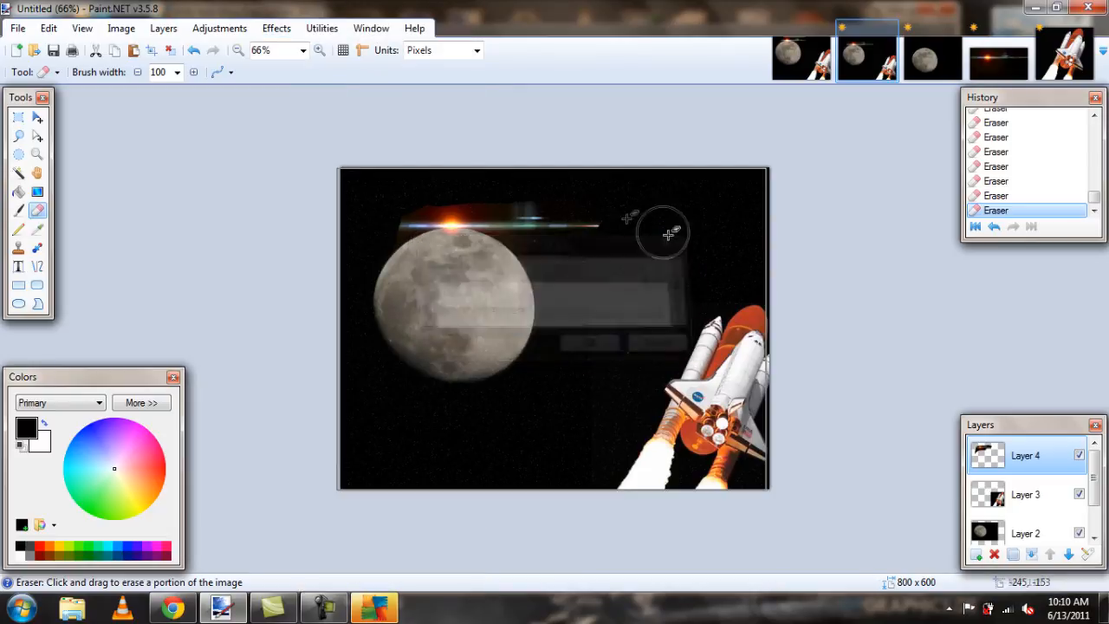
{"action": "left_click", "coordinate": [277, 28]}
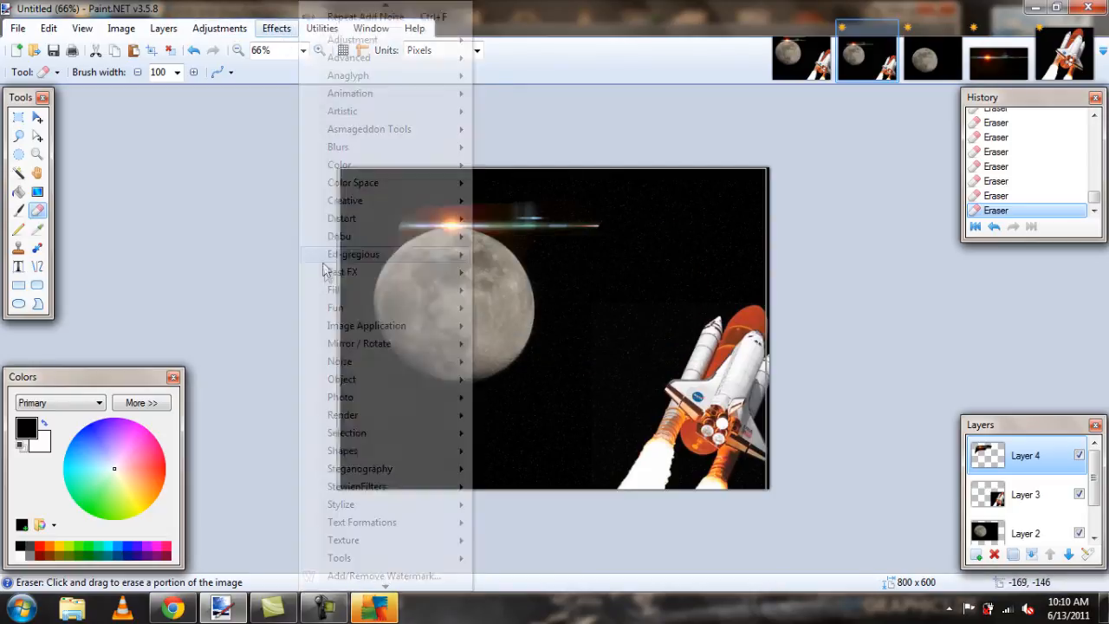
{"action": "left_click", "coordinate": [340, 558]}
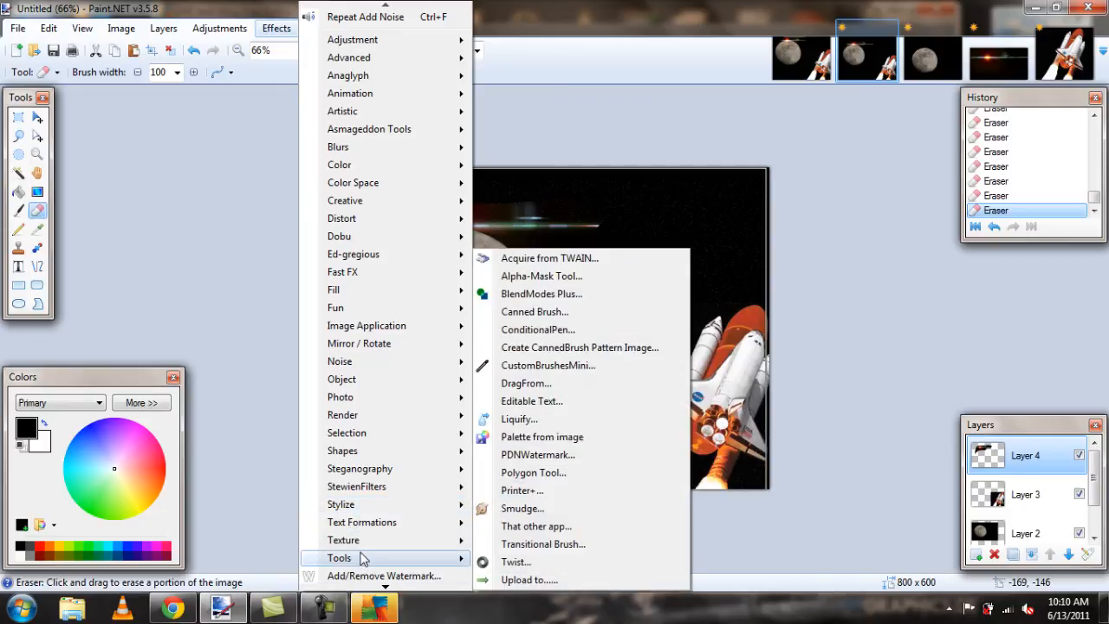
{"action": "mouse_move", "coordinate": [368, 128]}
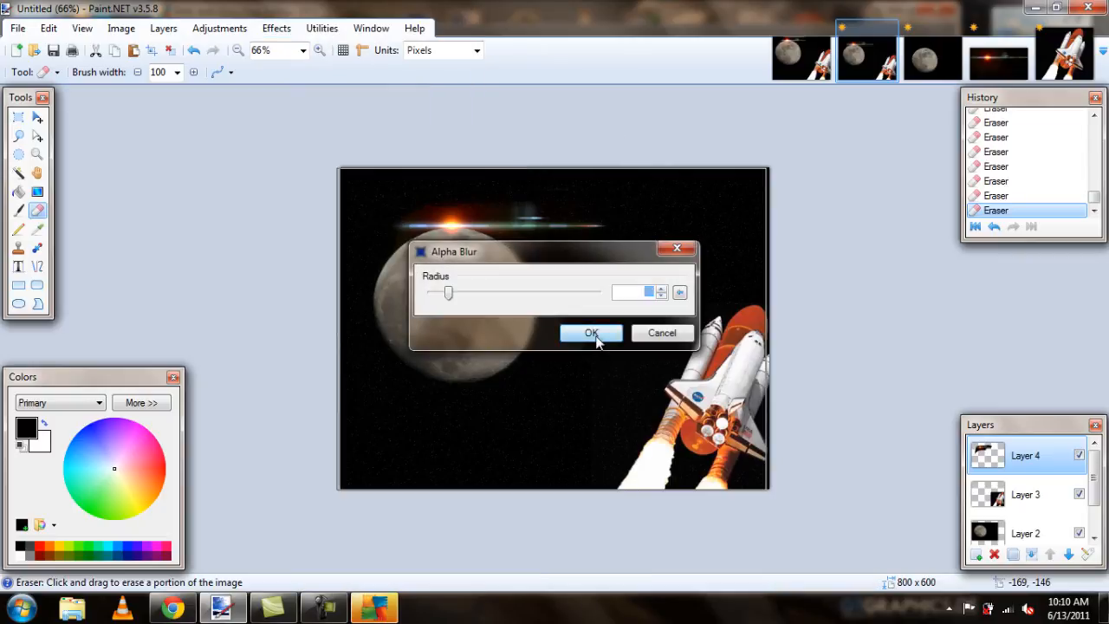
{"action": "left_click", "coordinate": [592, 333]}
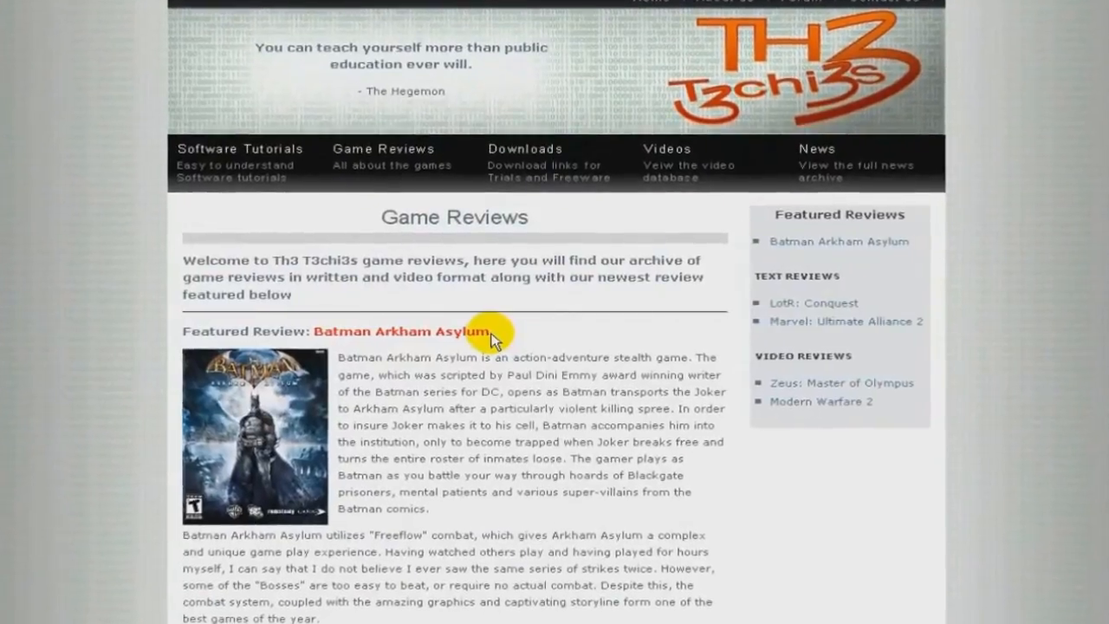
Step: Browse the Software Tutorial Database with its video, audio and programming sections
{"action": "left_click", "coordinate": [239, 149]}
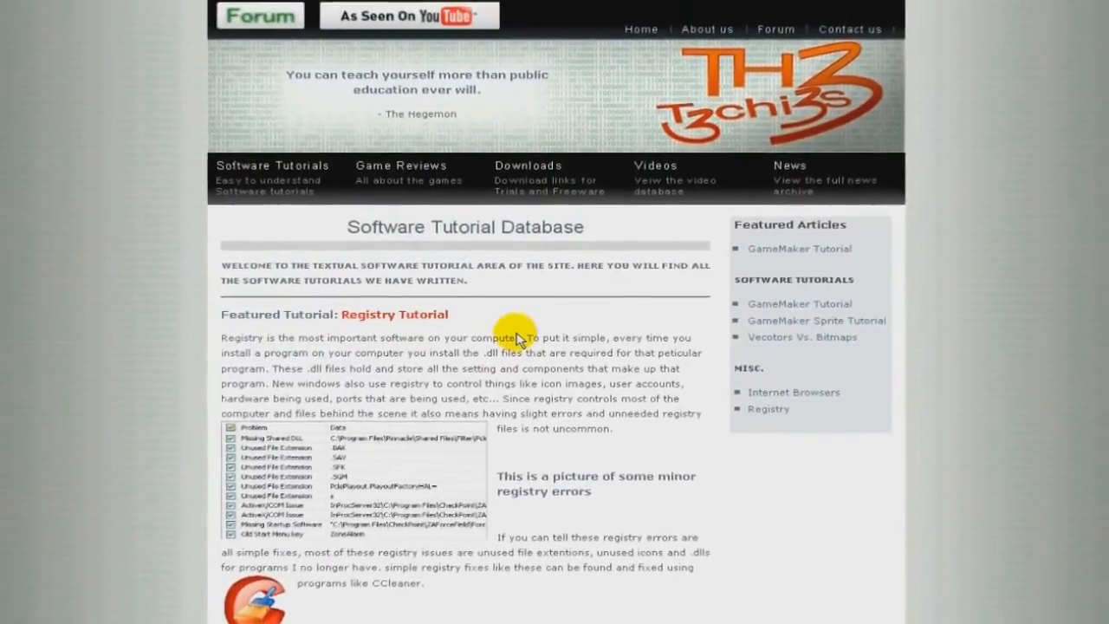
{"action": "scroll", "scroll_direction": "down", "scroll_amount": 3}
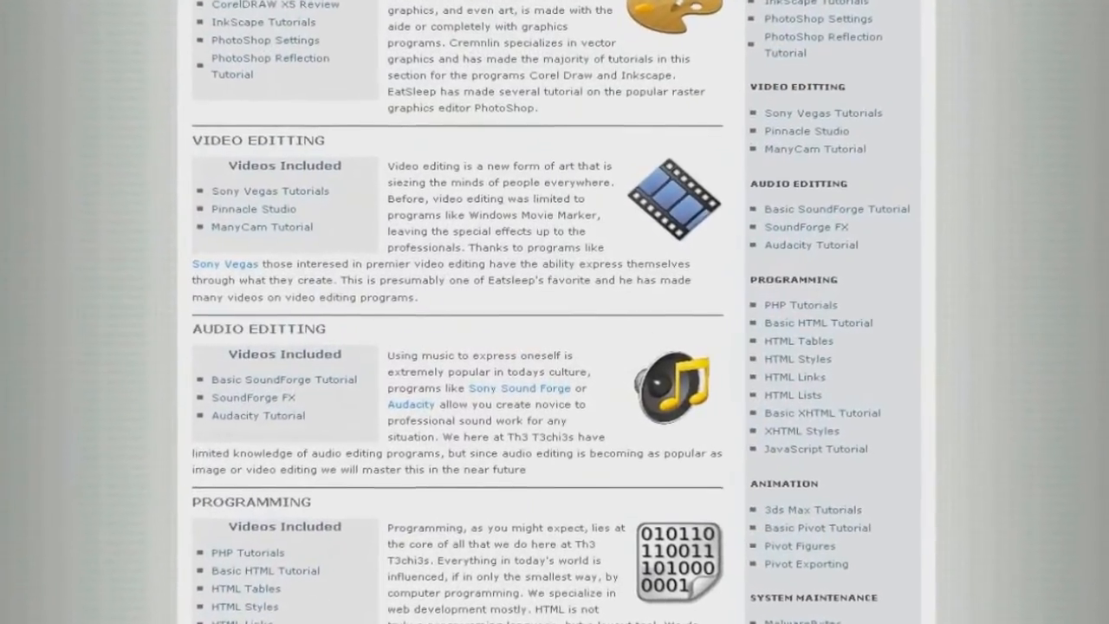